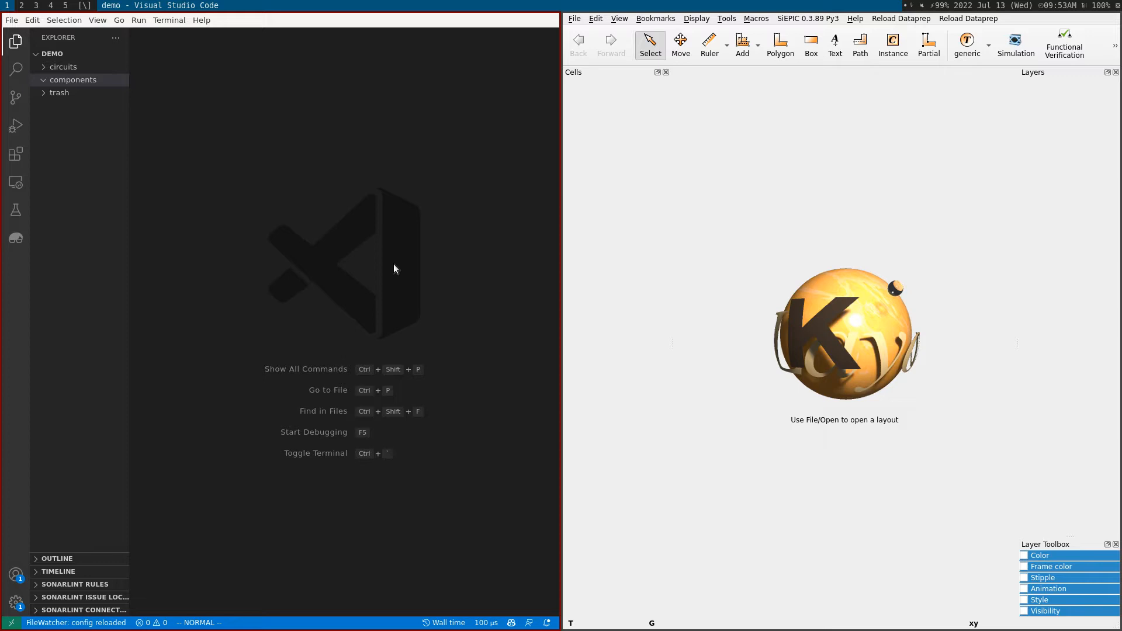
mouse_move(64, 66)
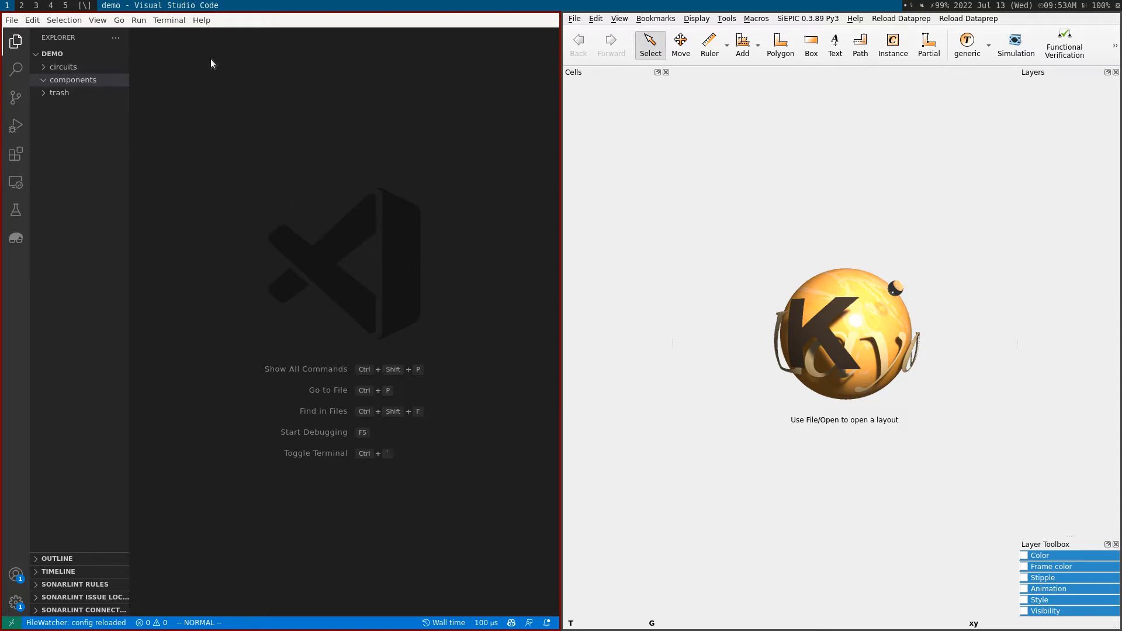
Save a new empty file as demo_pcell.py in the demo folder.
click(31, 20)
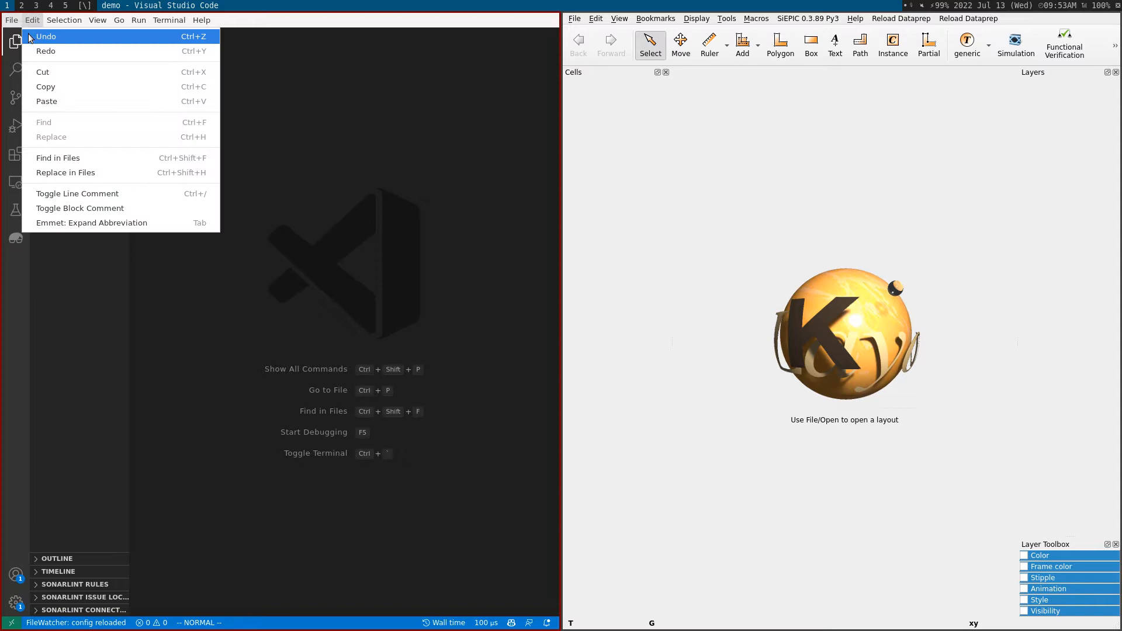
click(15, 42)
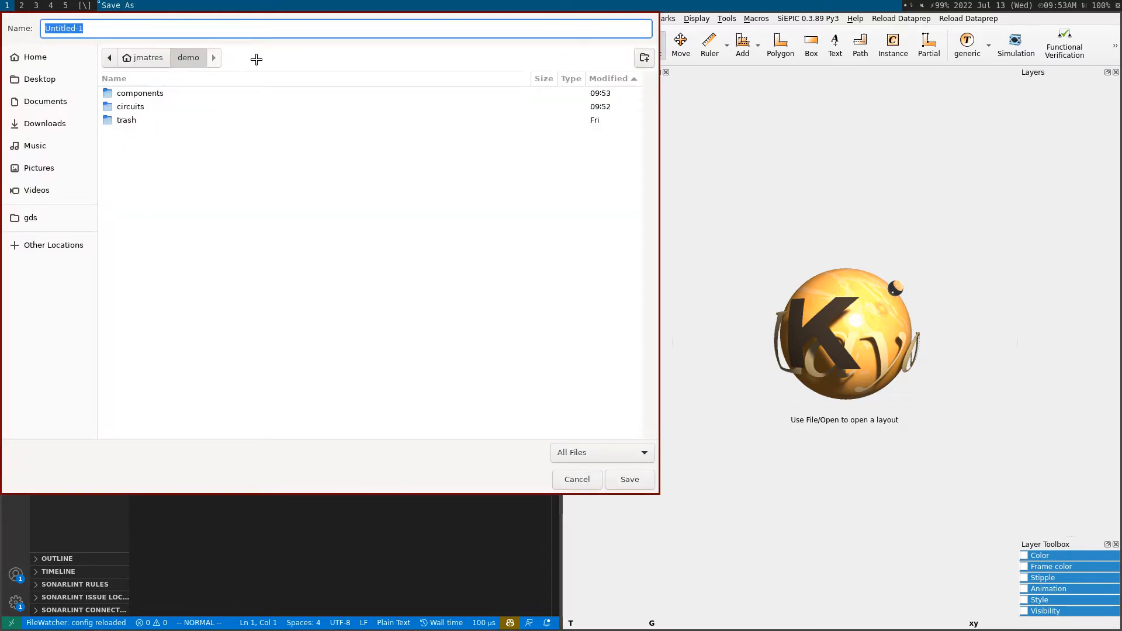
text(demo.p)
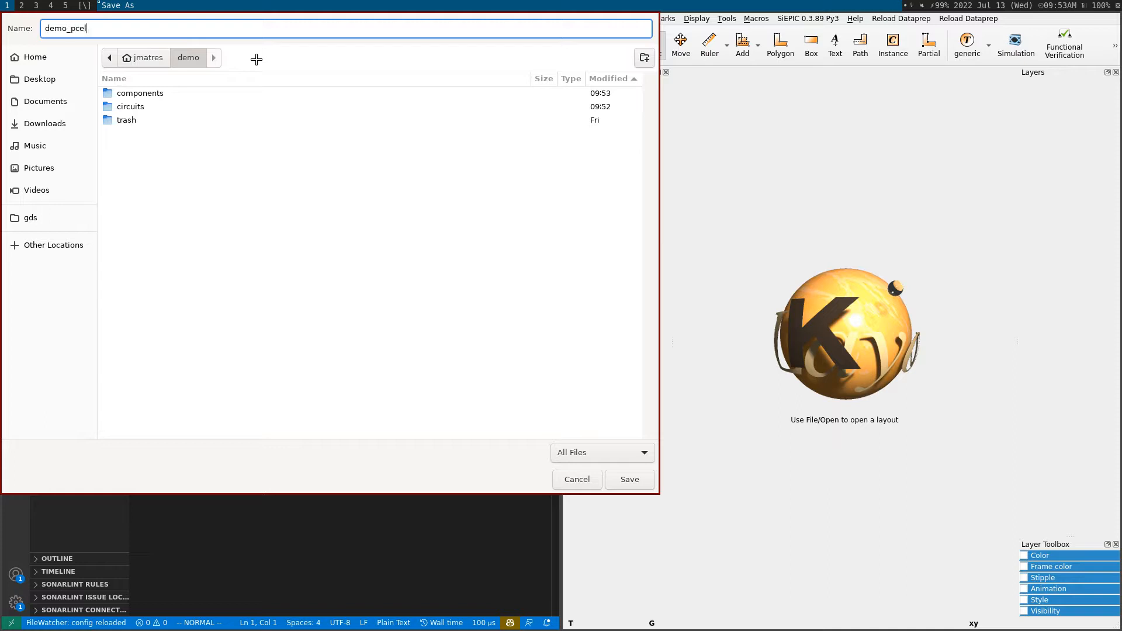
click(628, 480)
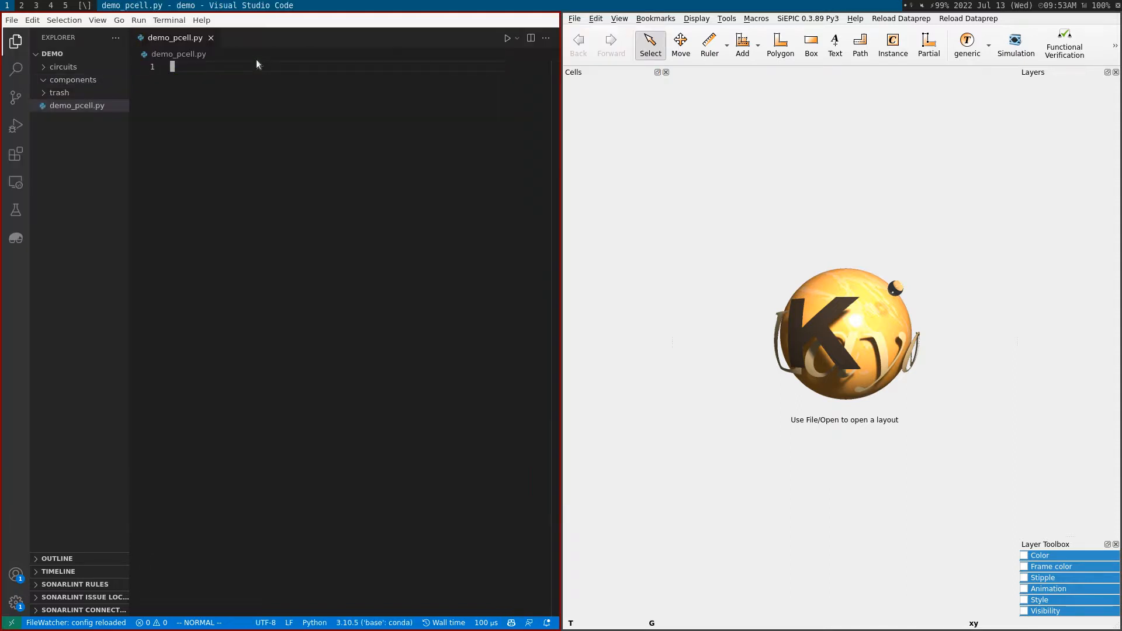
Write 'import gdsfactory as gf' and 'c = gf.Component()' on separate lines.
text(igf)
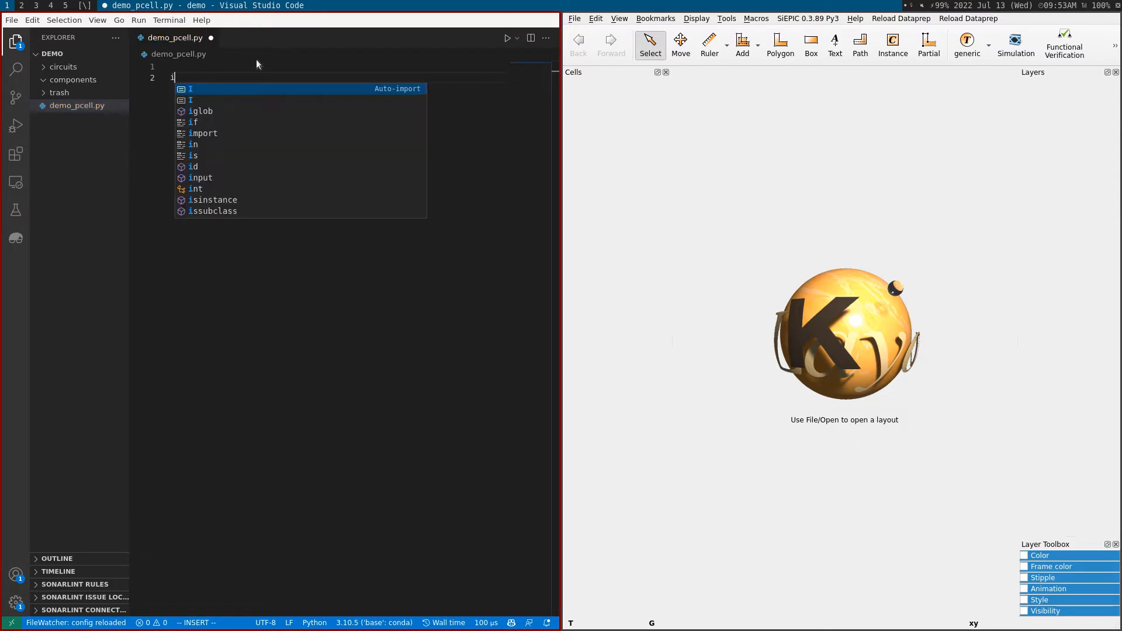
text(gf)
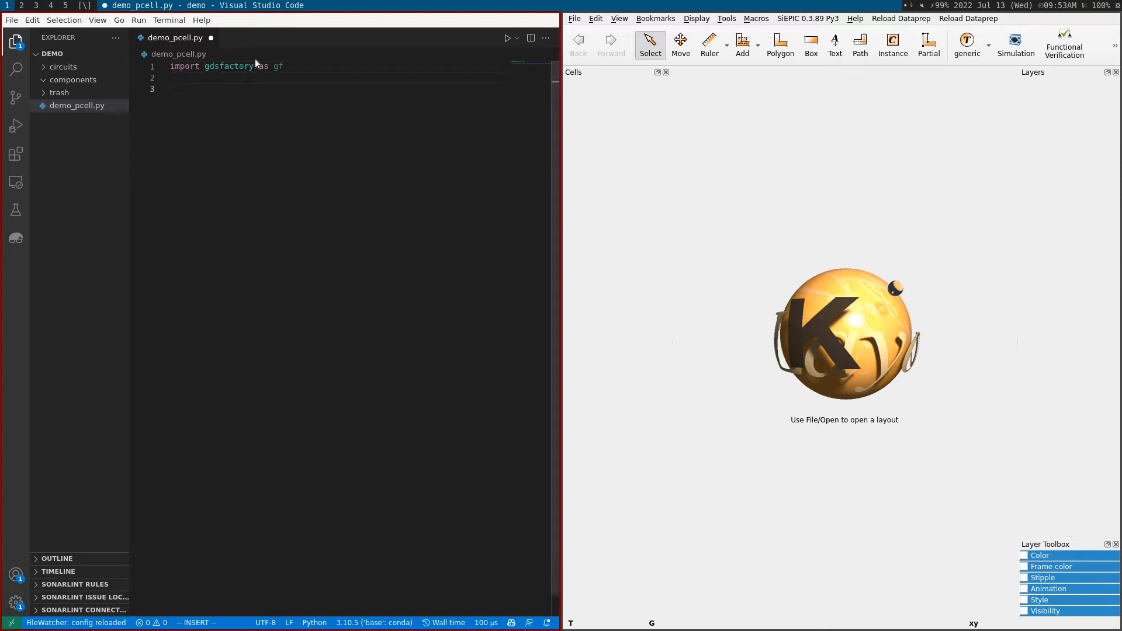
text(gf.Component()
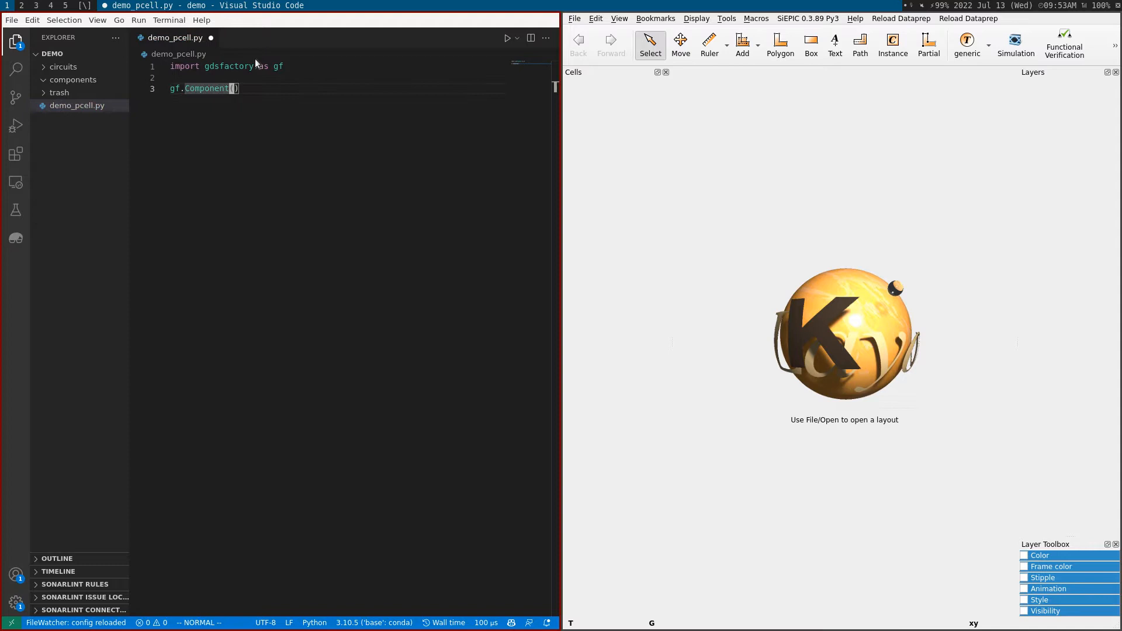
text(c =)
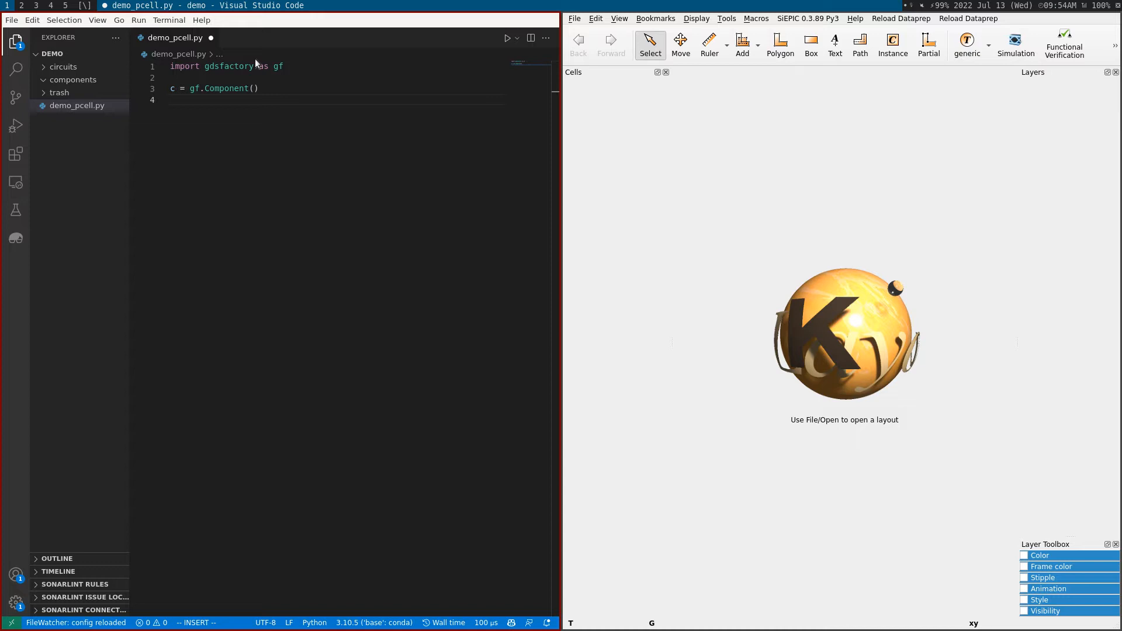
Add the line c.add_ref(gf.components.mzi(delta_length=10)) using autocomplete.
text(c)
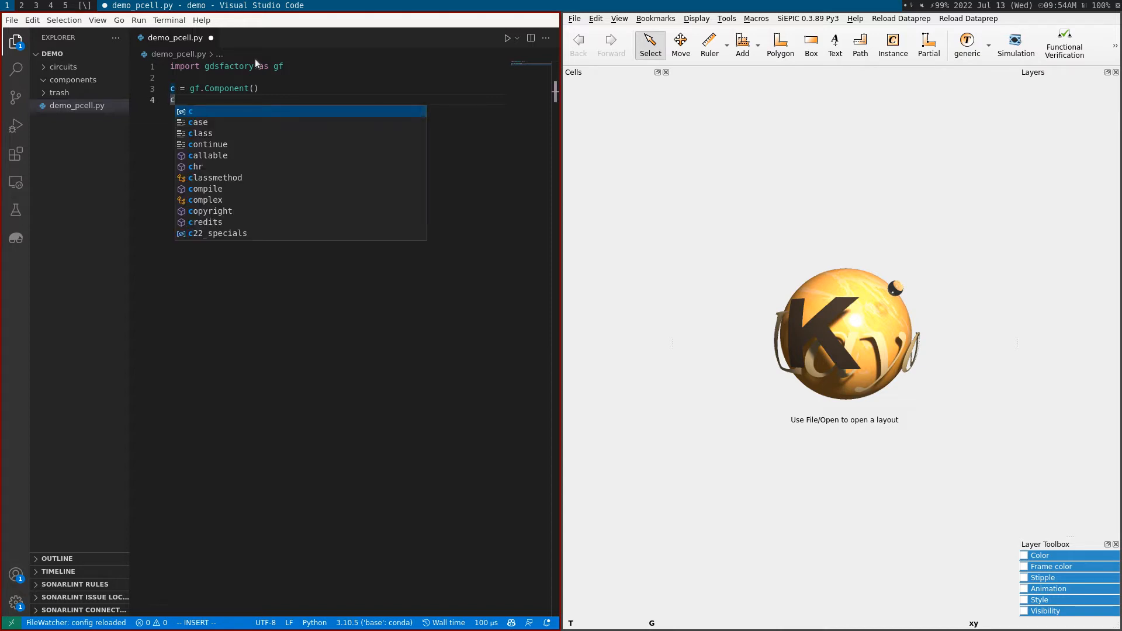
text(.add_re)
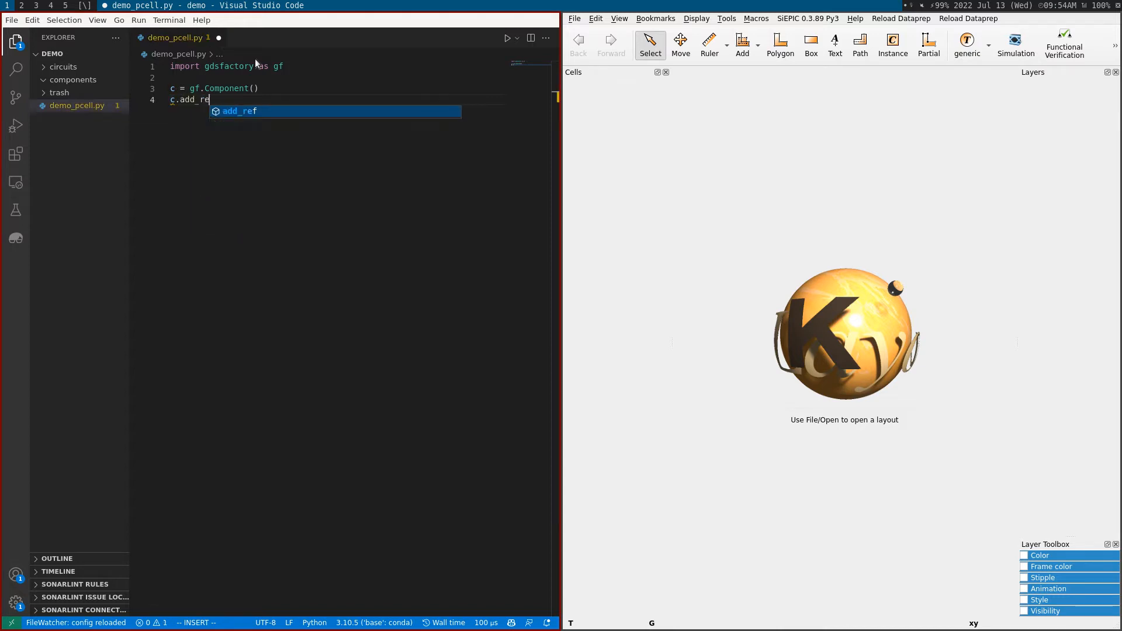
key(Tab)
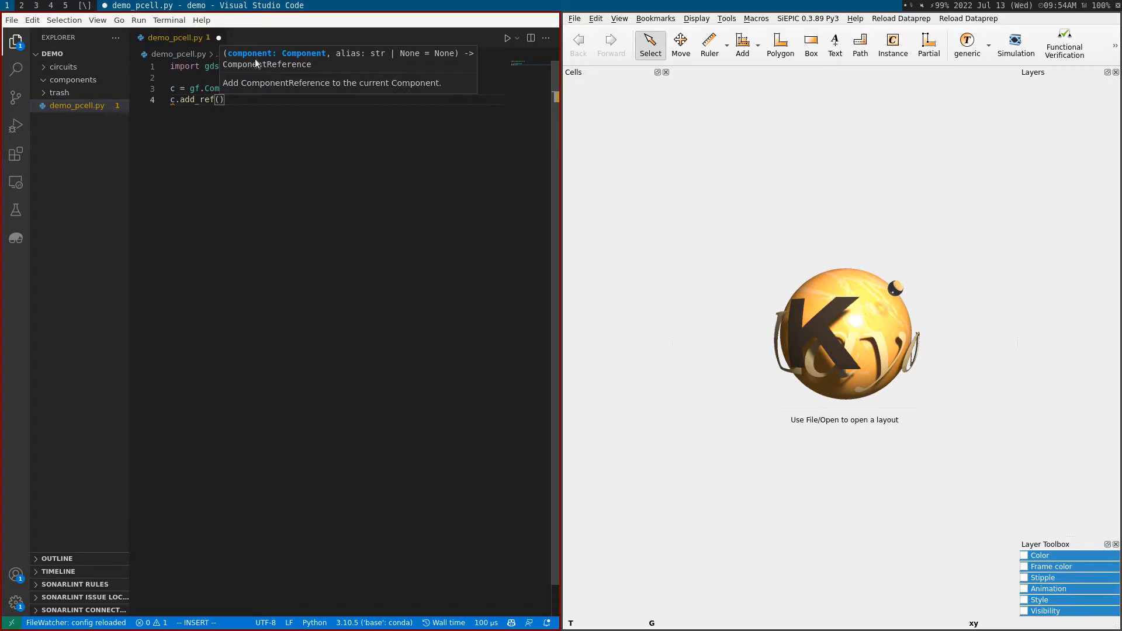
key(Escape)
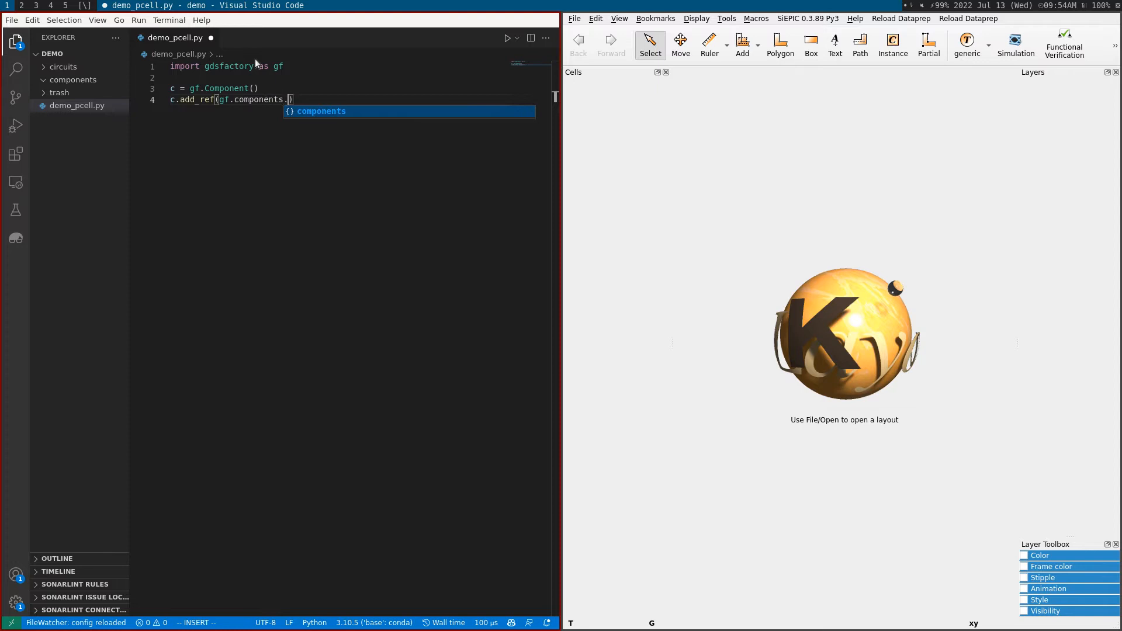
text(mzi)
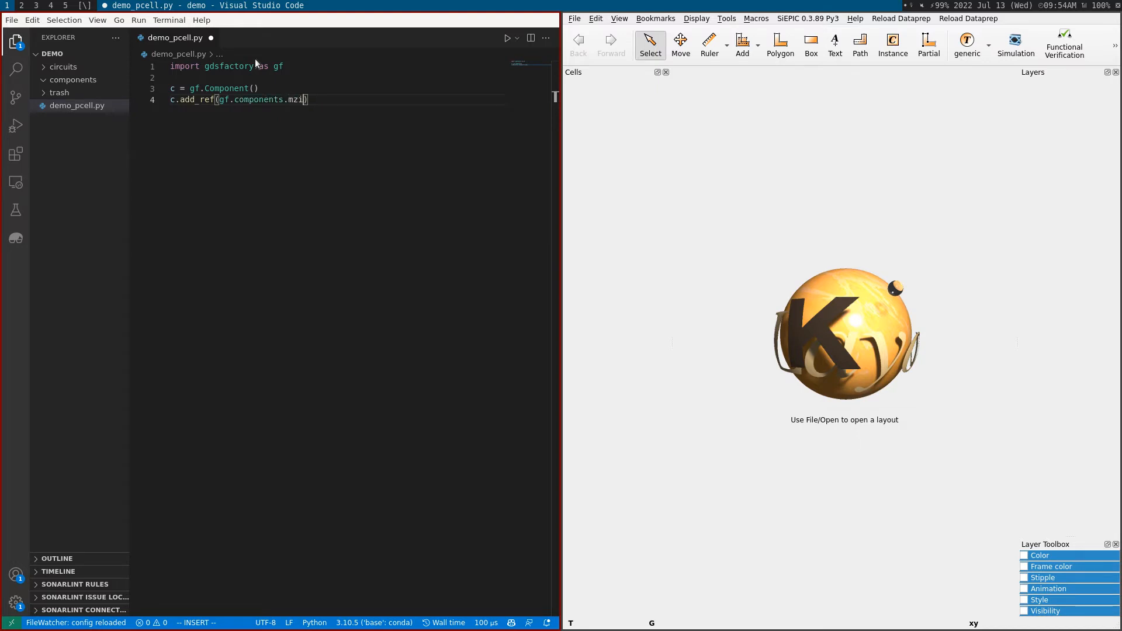
text((delta_length=10)
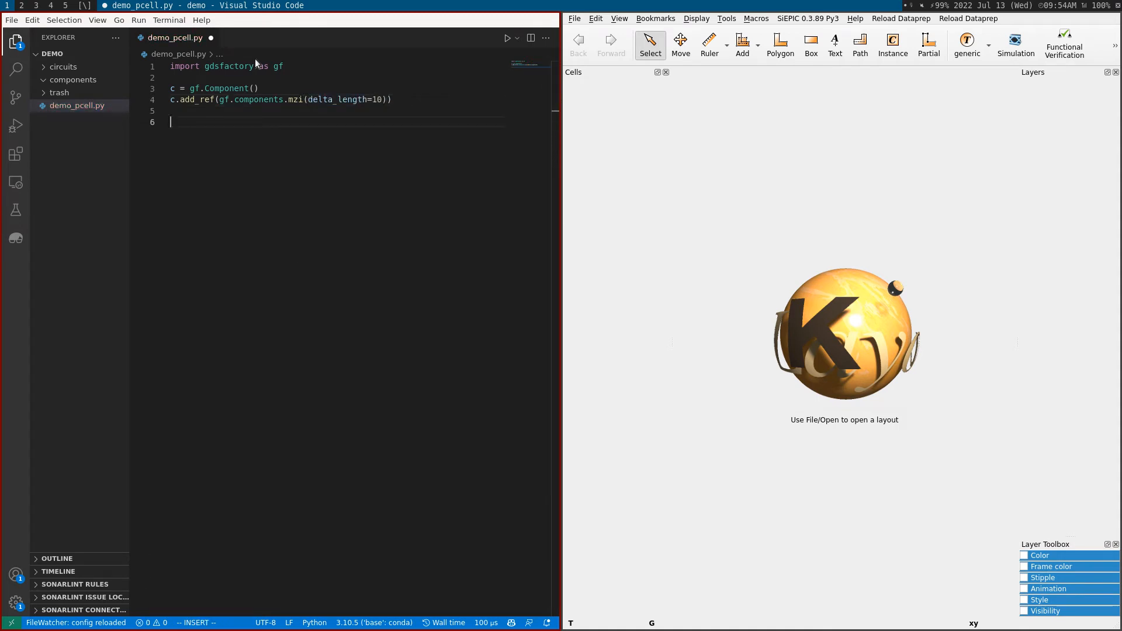
text(c)
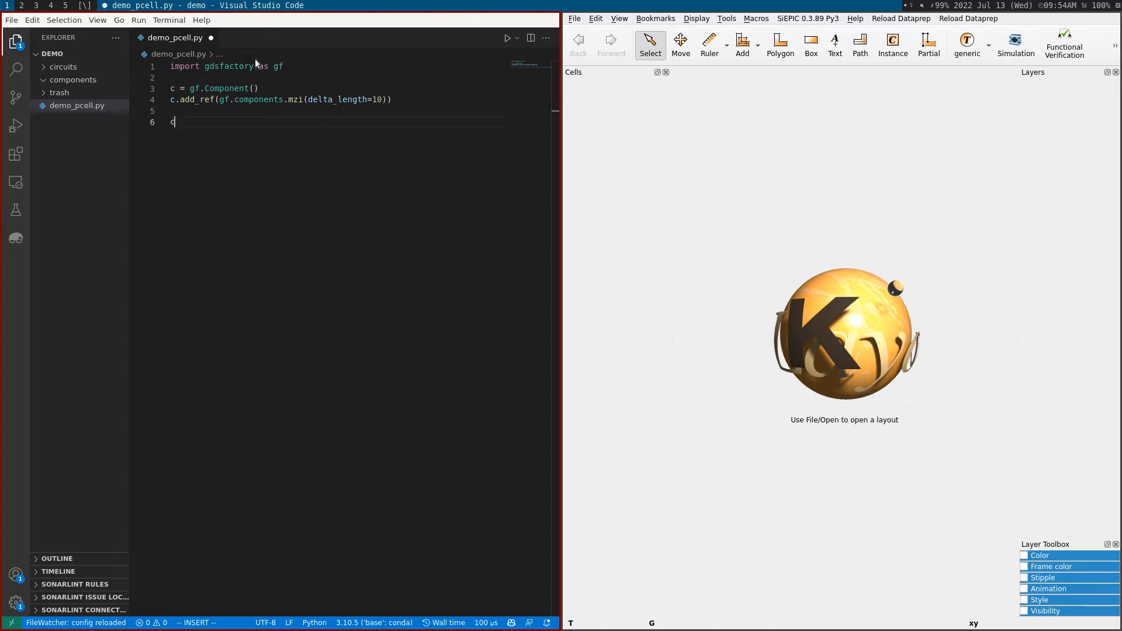
Add c.show(), run the script, and view the mzi cell in KLayout.
text(.show())
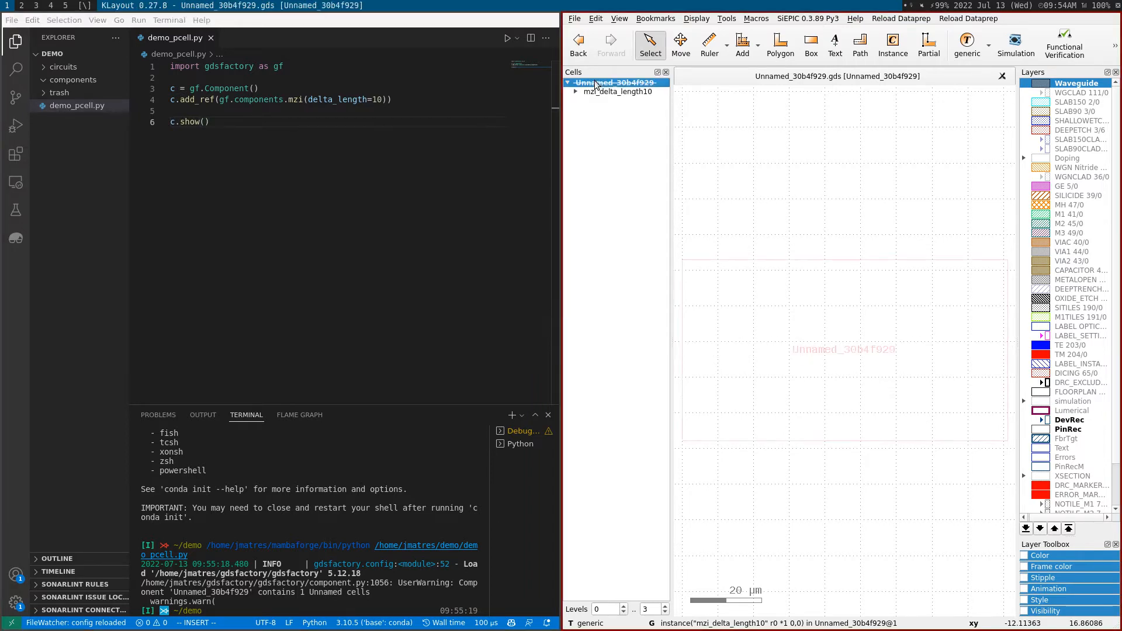
click(612, 82)
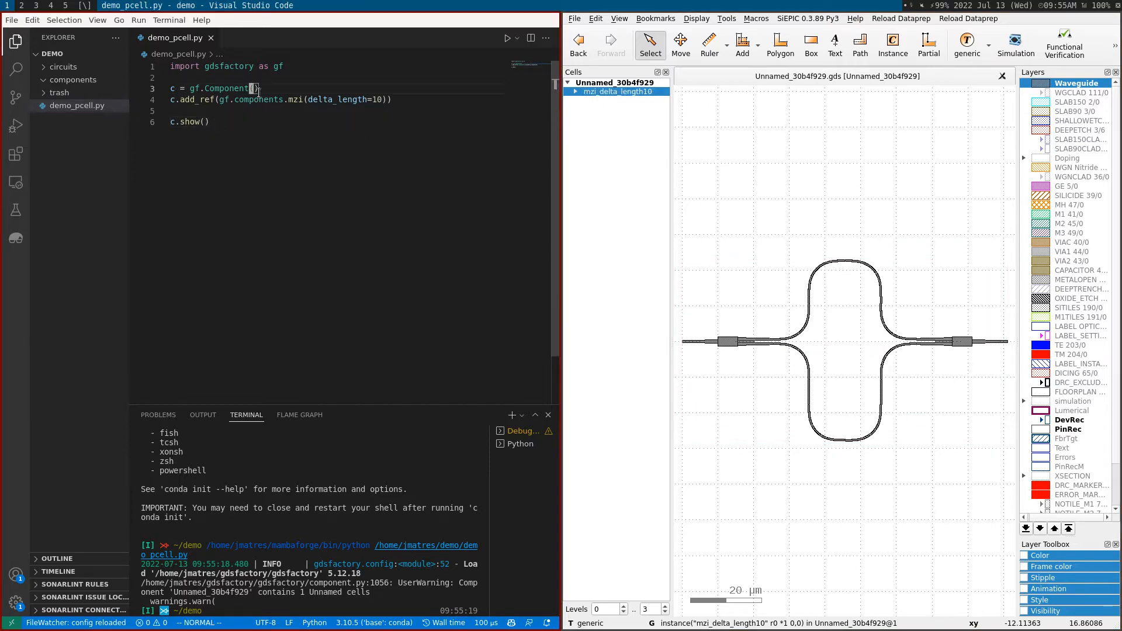
Name the component 'demo' and replace add_ref with mzi = c << gf.components.mzi(delta_length=10).
text('demo')
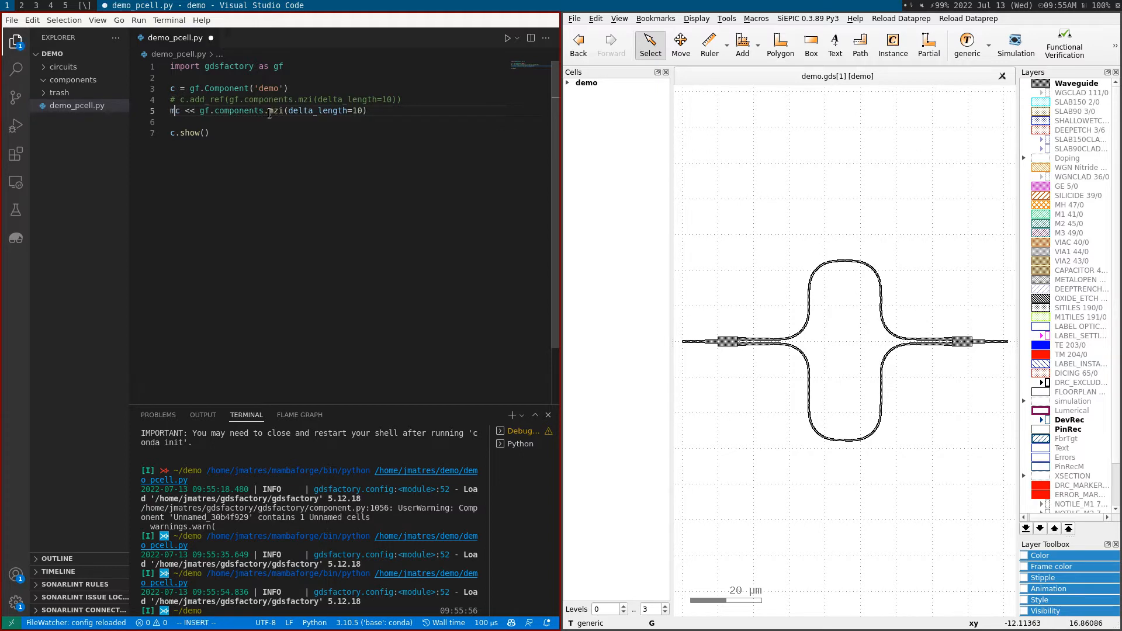
text(zi =)
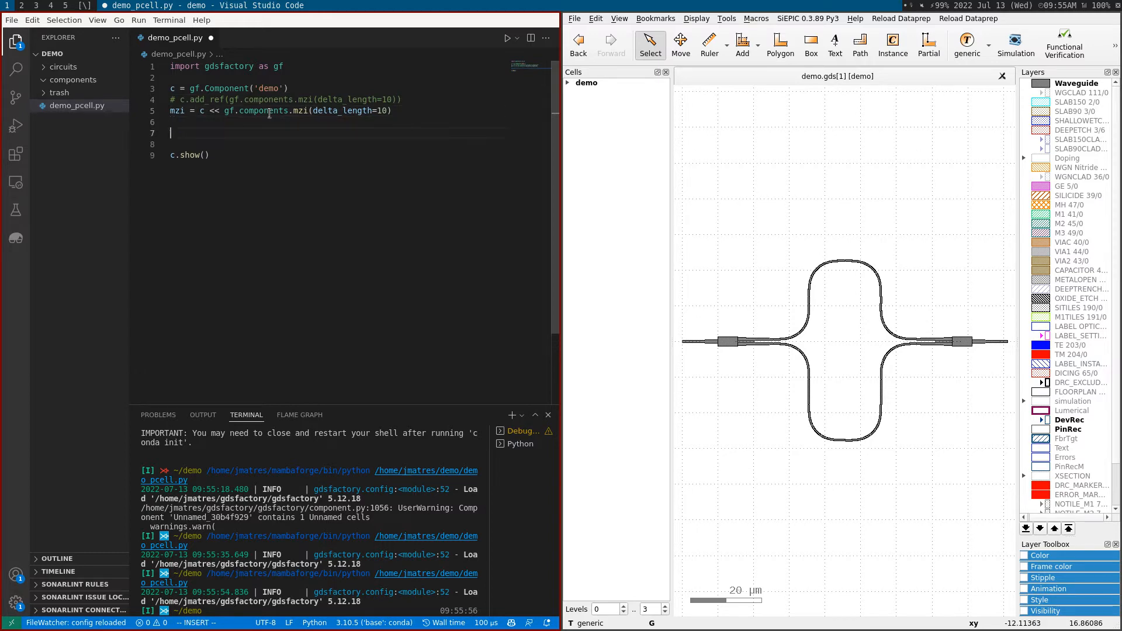
Add the line bend = c << gf.components.bend_circular().
text(bend = c <<)
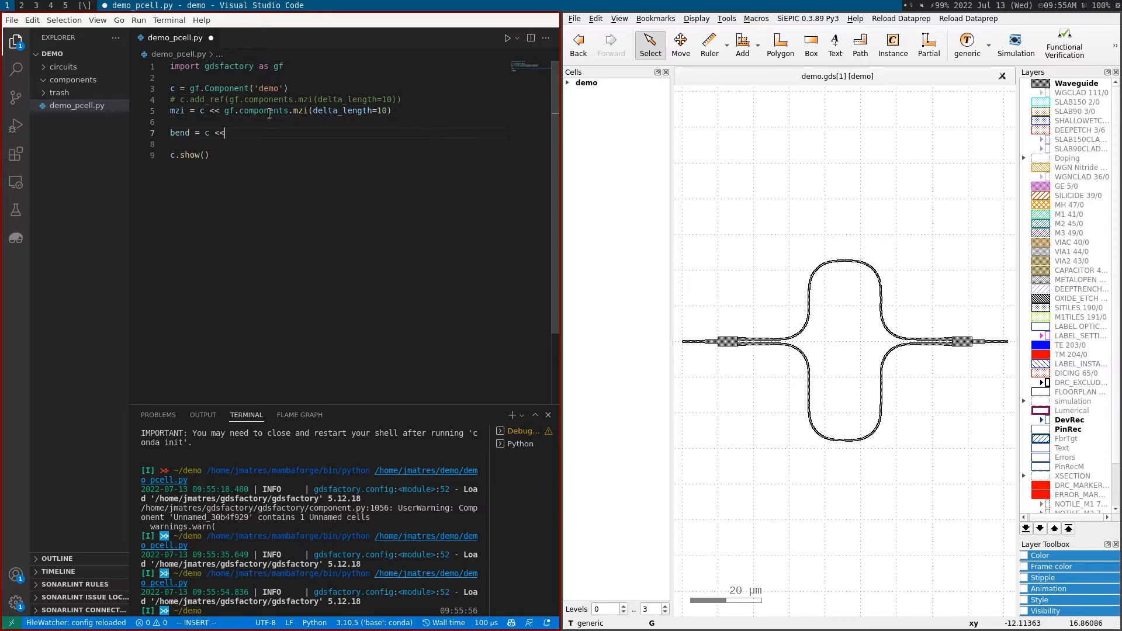
text(gf.components)
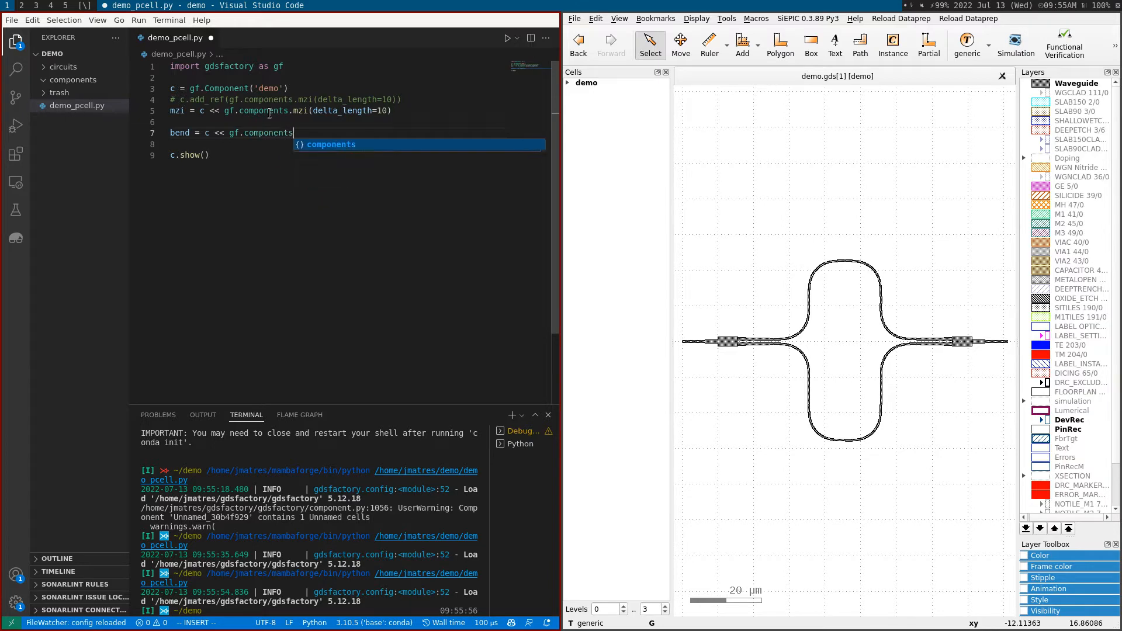
text(bend)
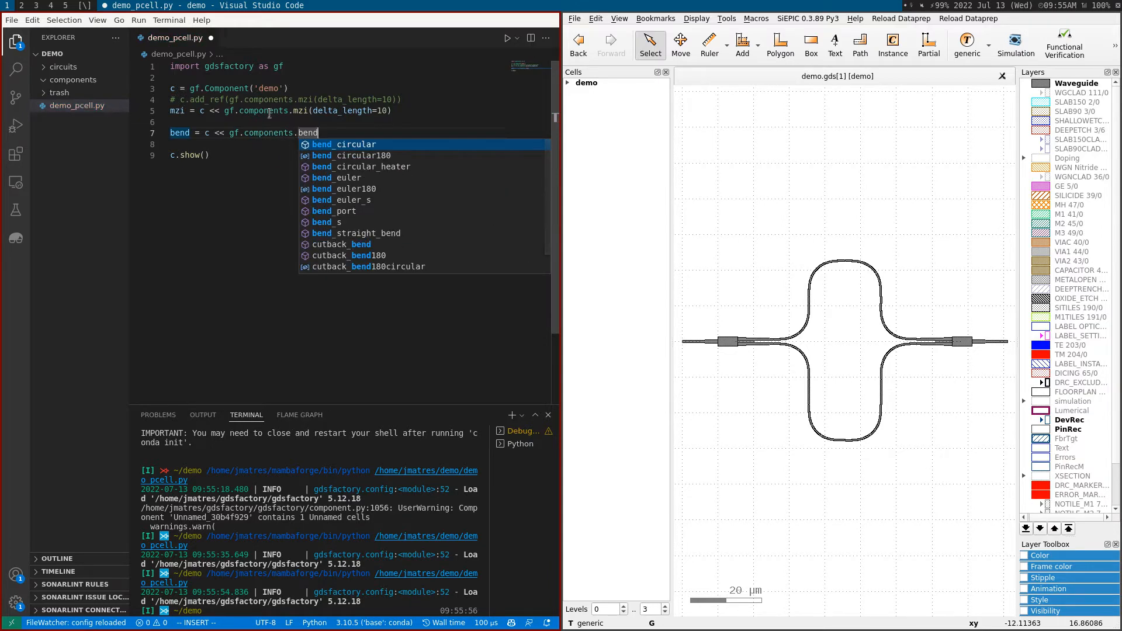
key(Tab)
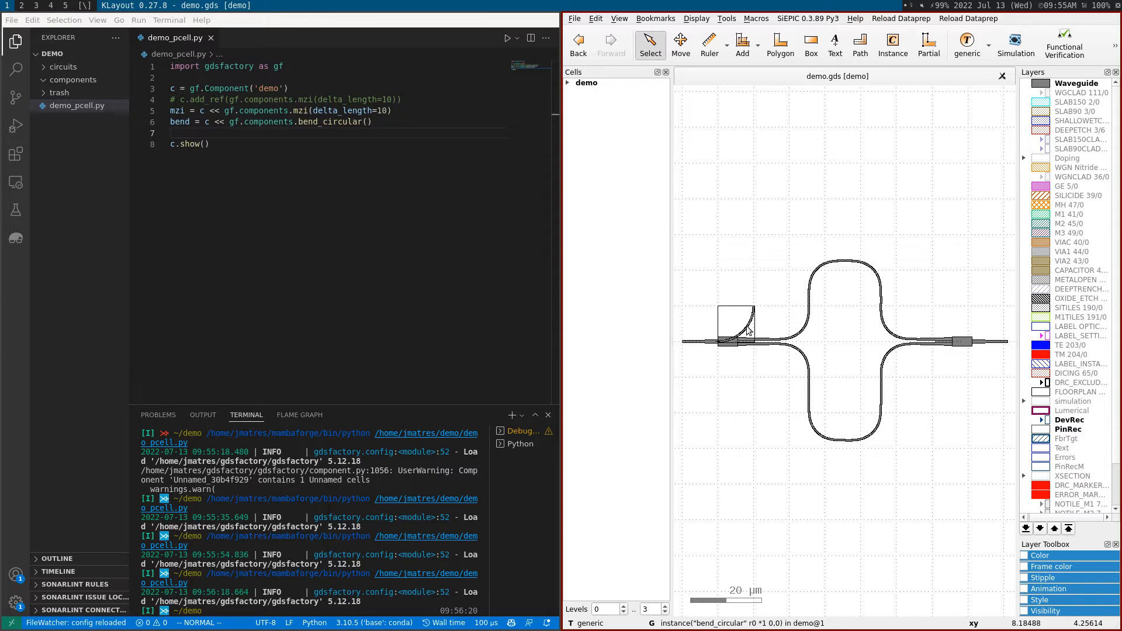
Expand the demo cell in KLayout and inspect bend_circular and mzi_delta_length10.
click(567, 83)
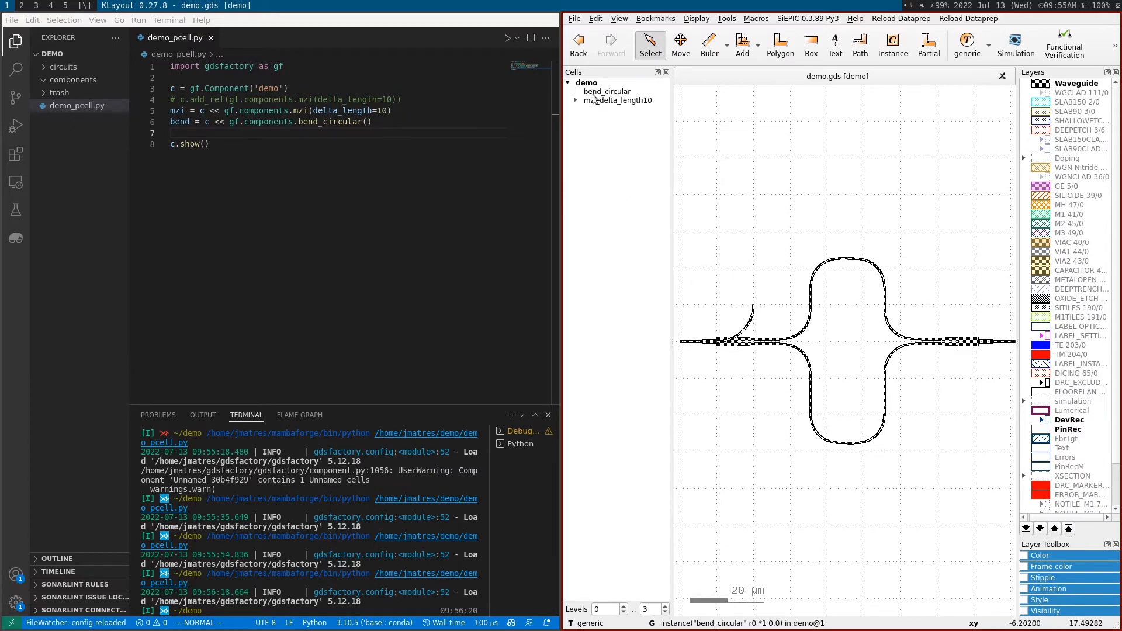
click(606, 92)
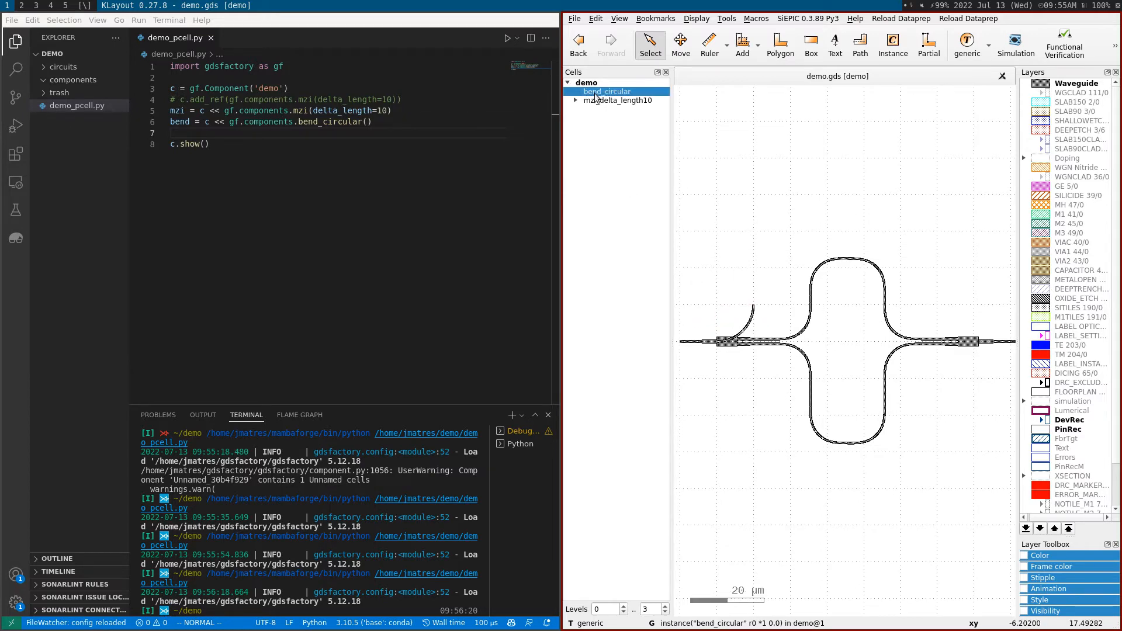
click(617, 100)
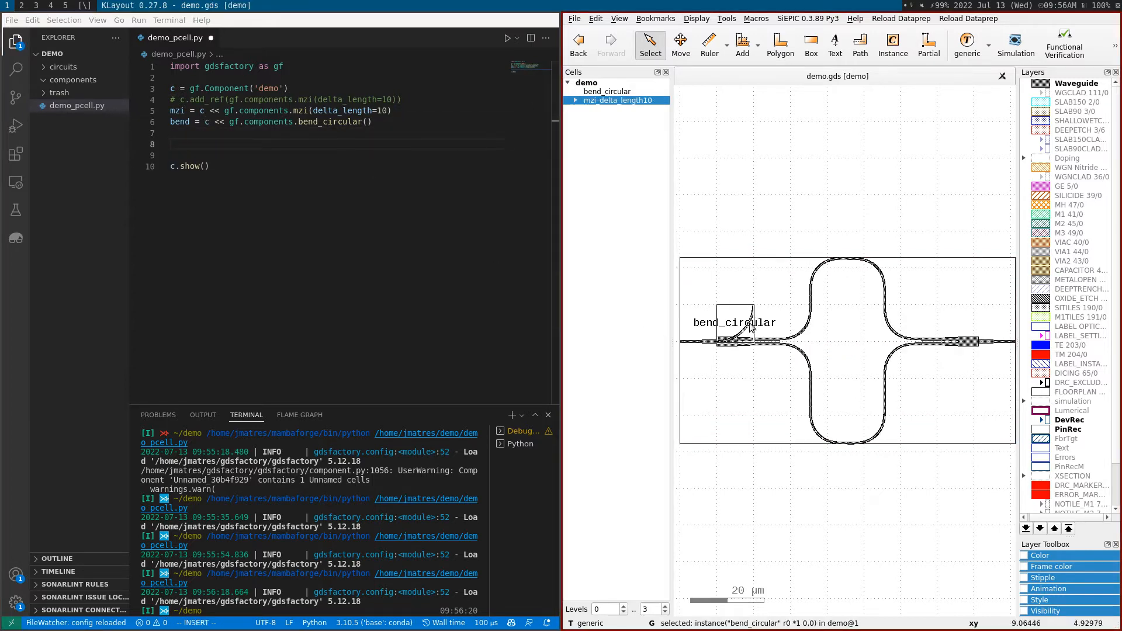
Add bend.connect('o1', mzi.ports['o2']), rerun, and put c.show() under a __main__ guard.
text(bend.connect(')
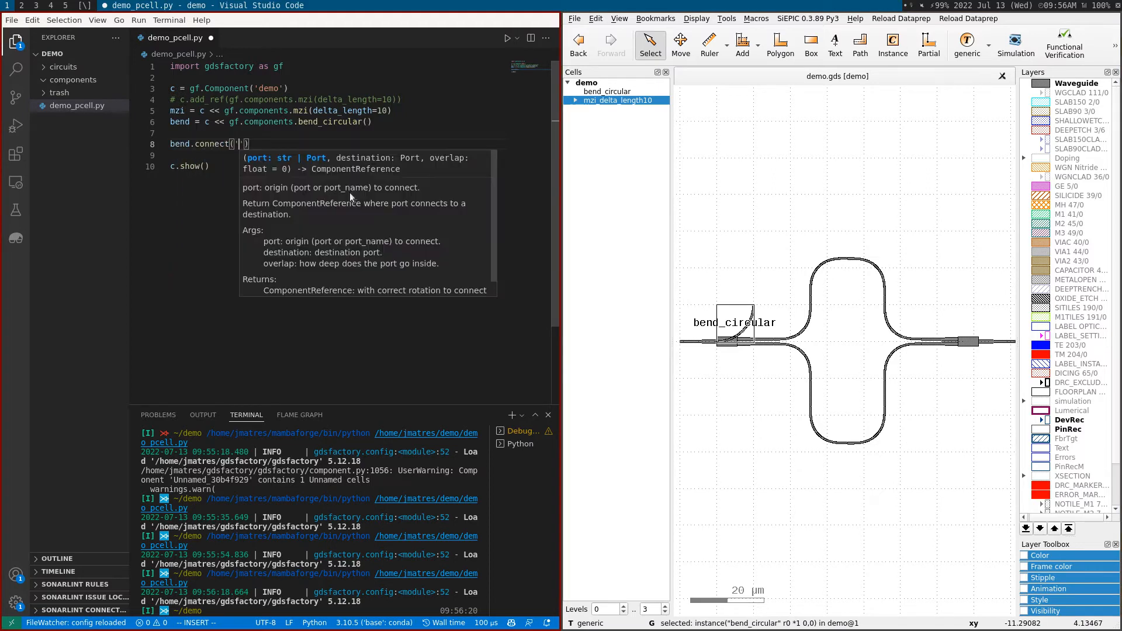
text(o1', mzi.ports['o2')
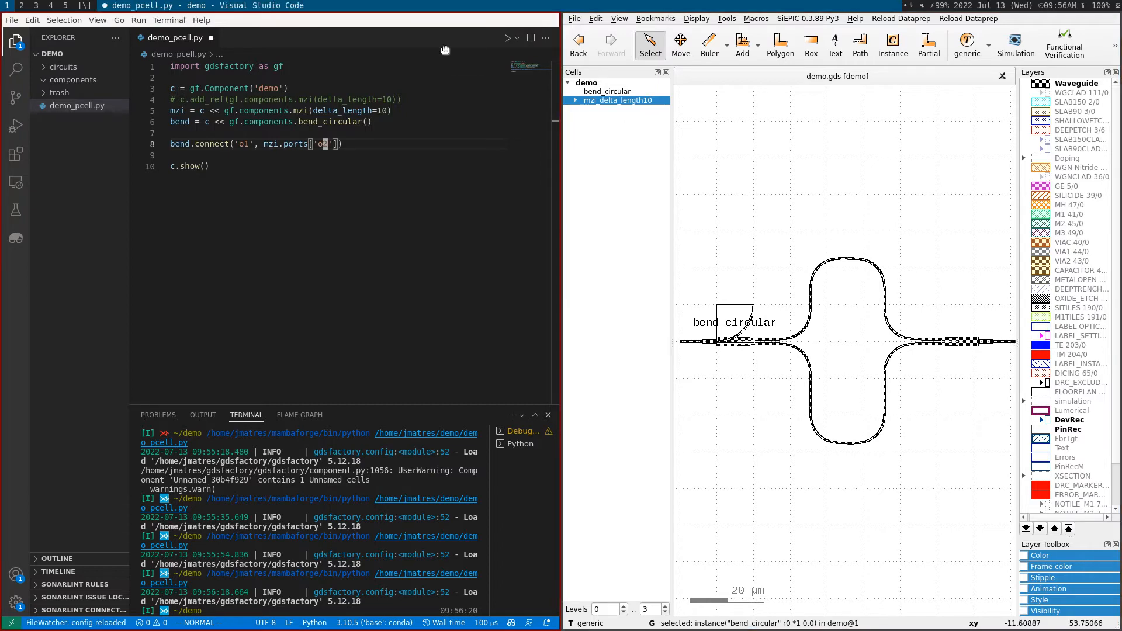
click(505, 38)
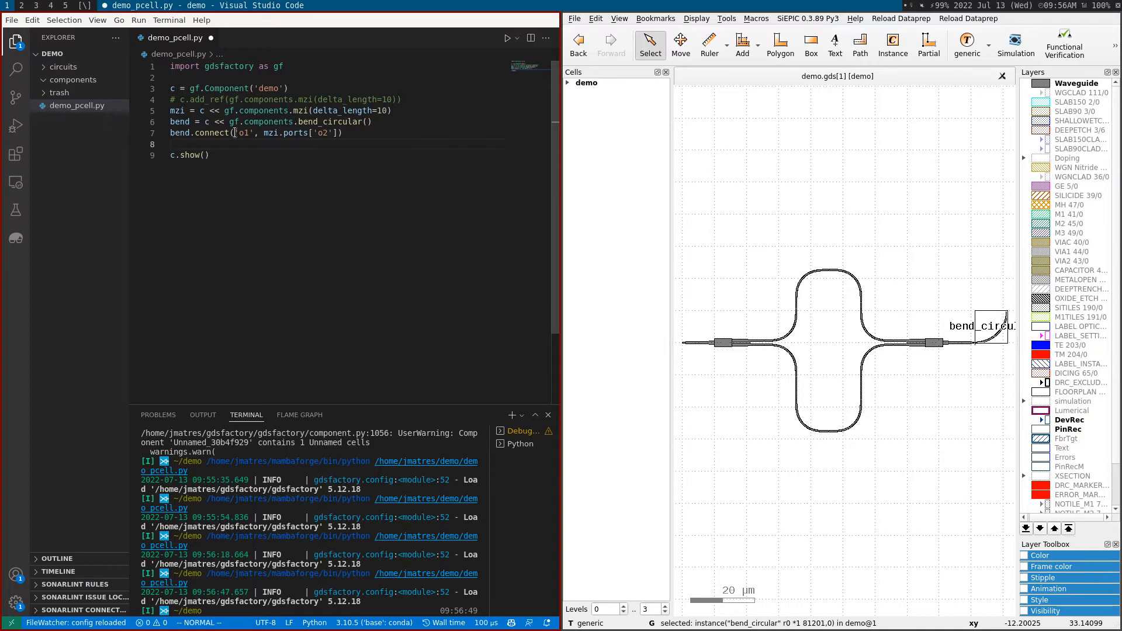
key(enter)
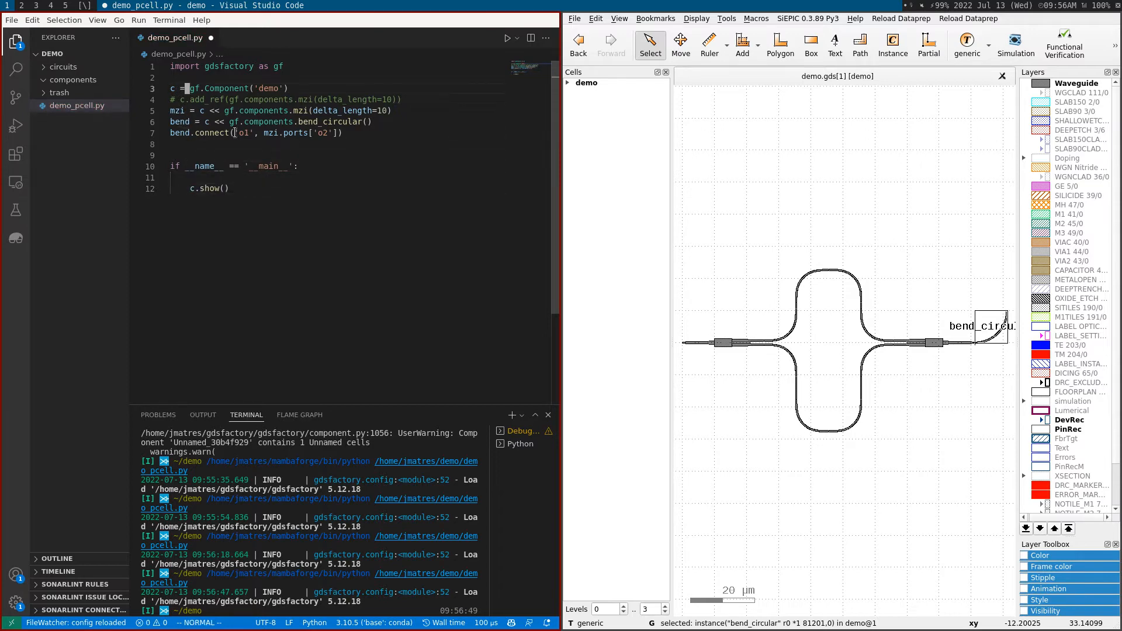
Wrap the component code in def mzi_with_bend(): ending with return c.
text(def mz)
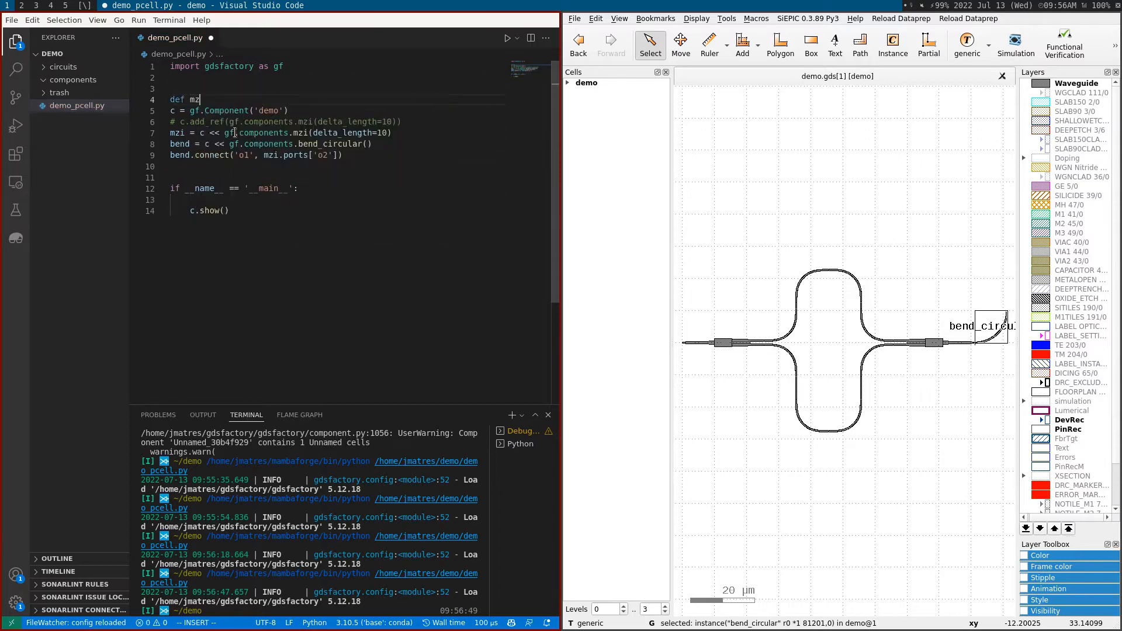
text(i_with_bend():)
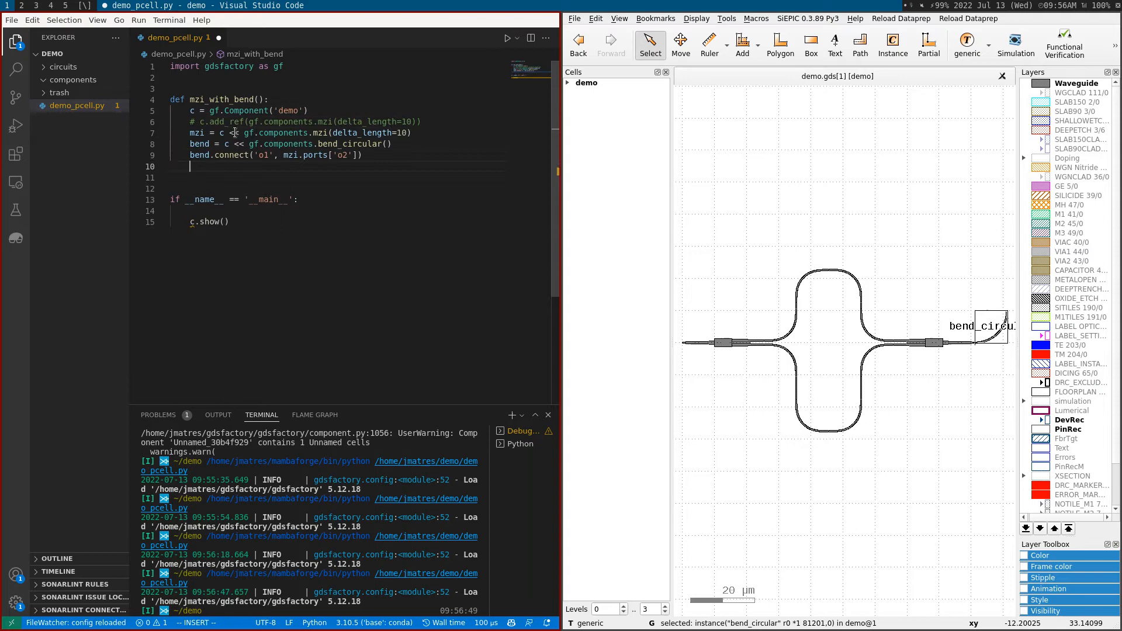
text(return c)
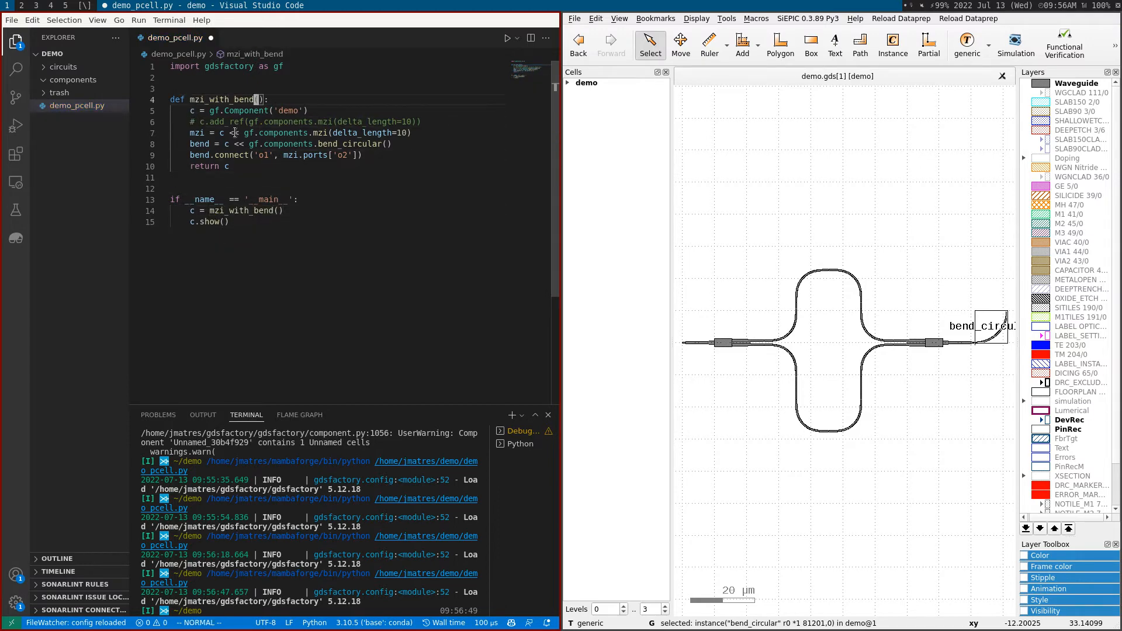
text(radius:float=10)
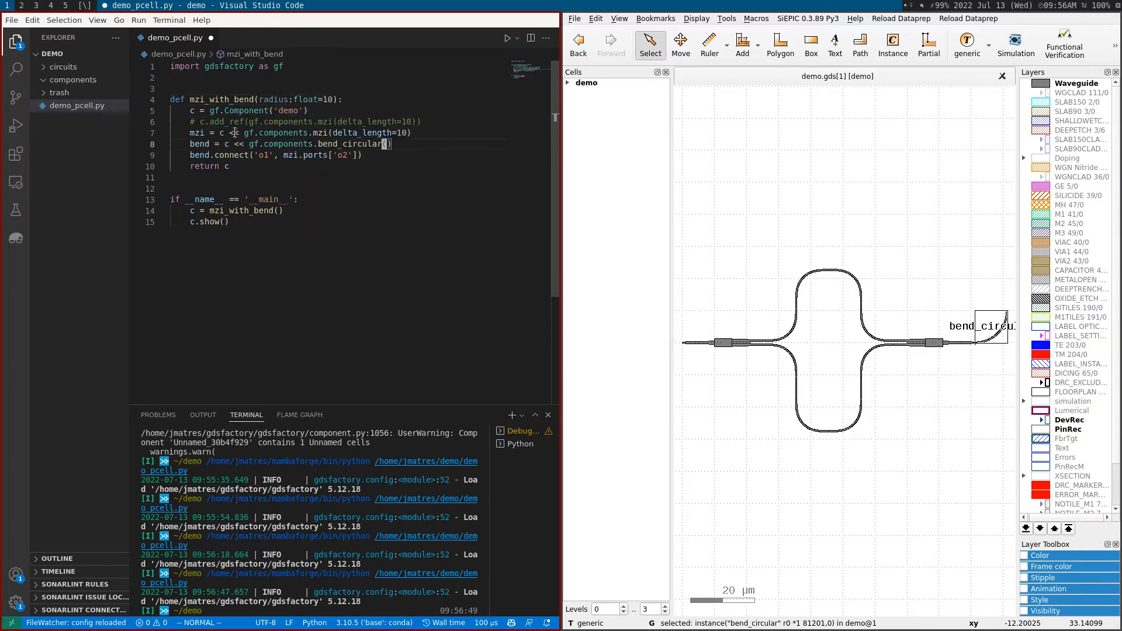
text(radius=radius)
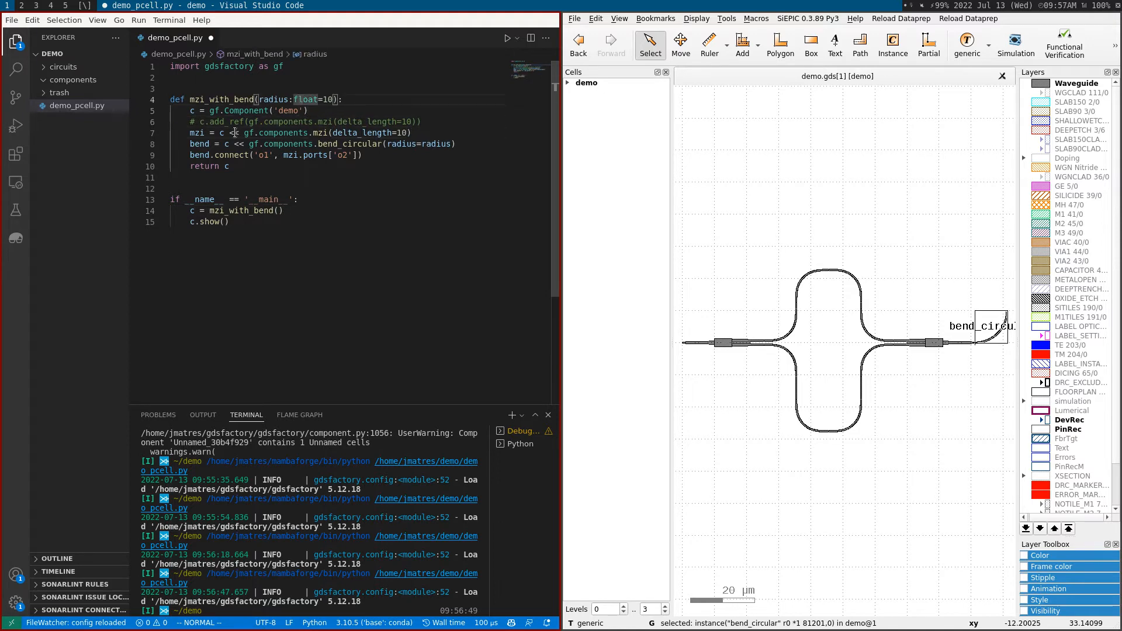
text(@gf.cell)
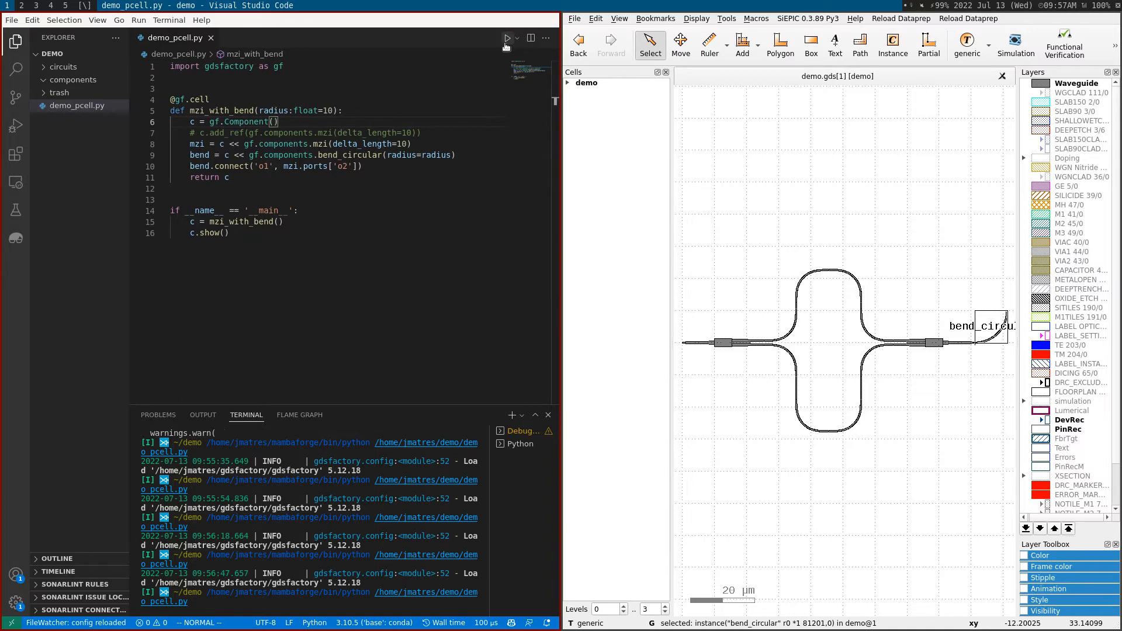
Rerun with mzi_with_bend(radius=50) and zoom into the larger bend in KLayout.
click(506, 38)
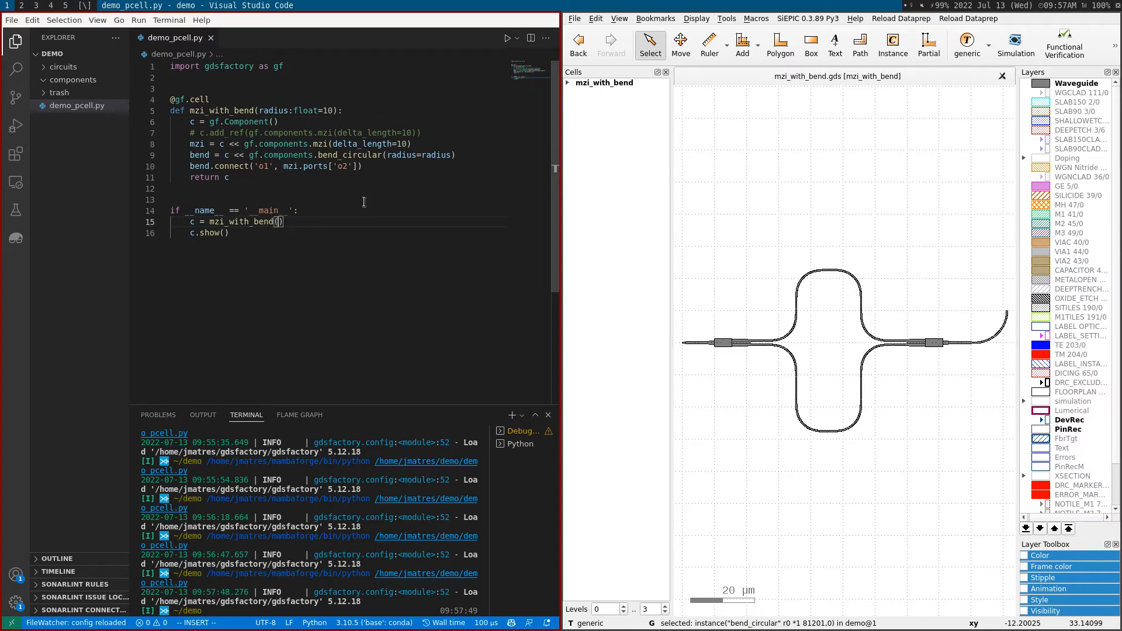
text(radius=50)
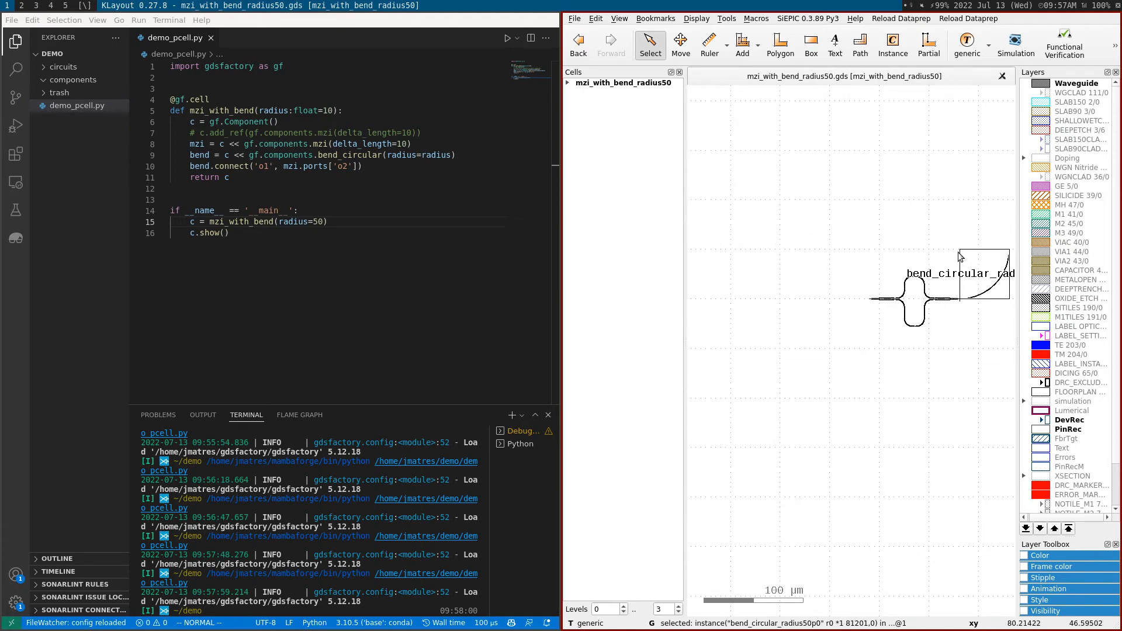
click(709, 44)
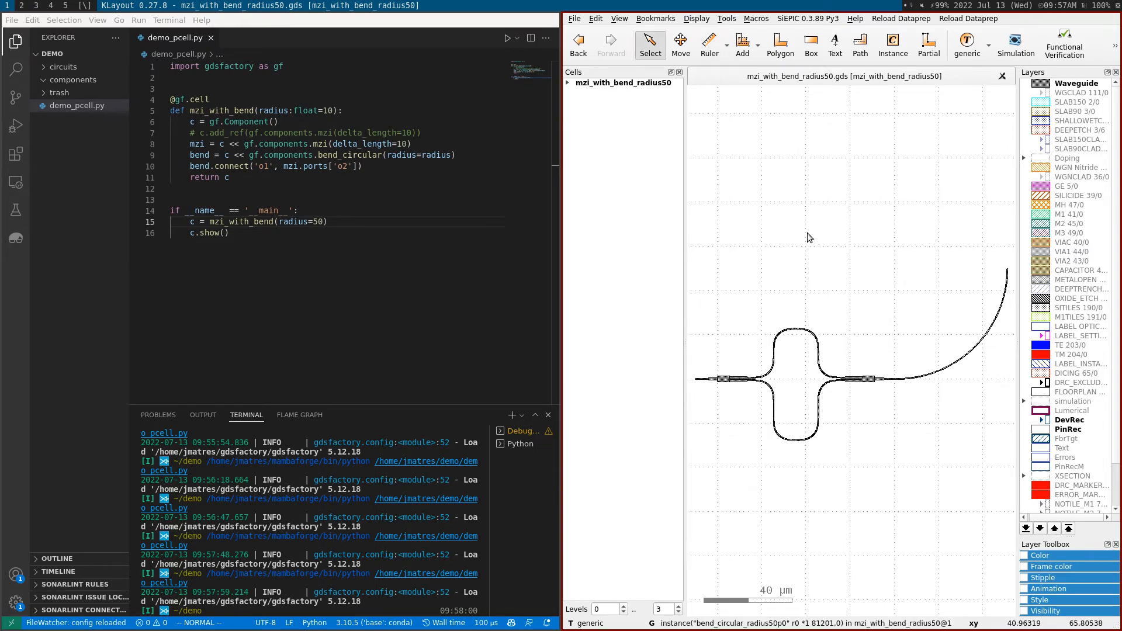
mouse_move(292, 221)
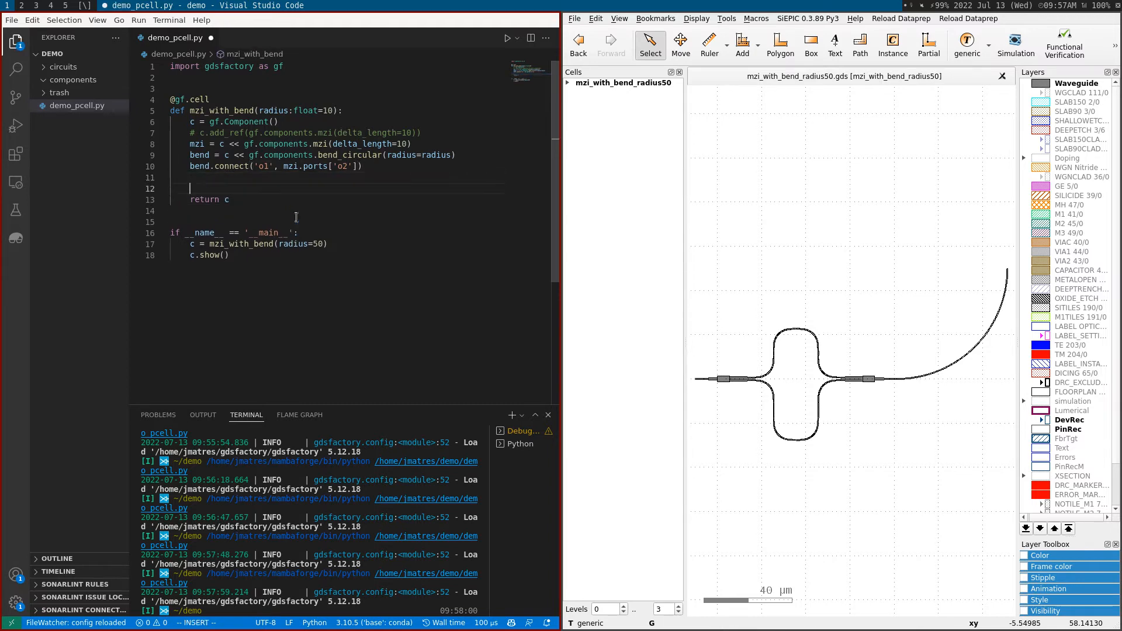
Add port o1 copied from mzi.ports['o1'] and a second port o2 from the bend.
text(c.add_port('o1', ')
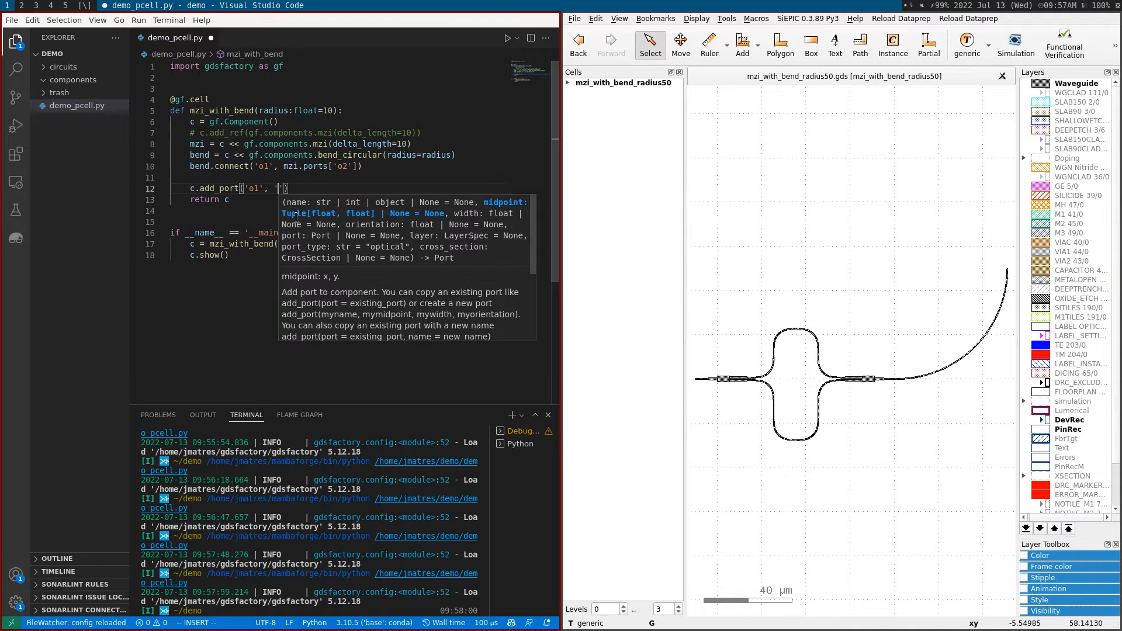
text(ben)
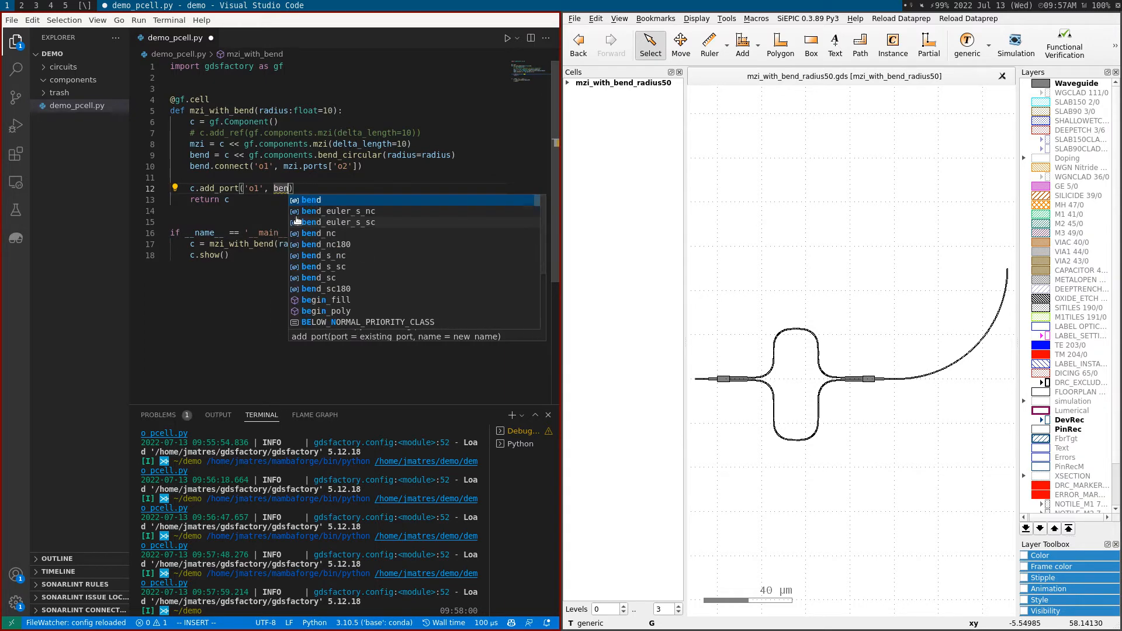
text(port=')
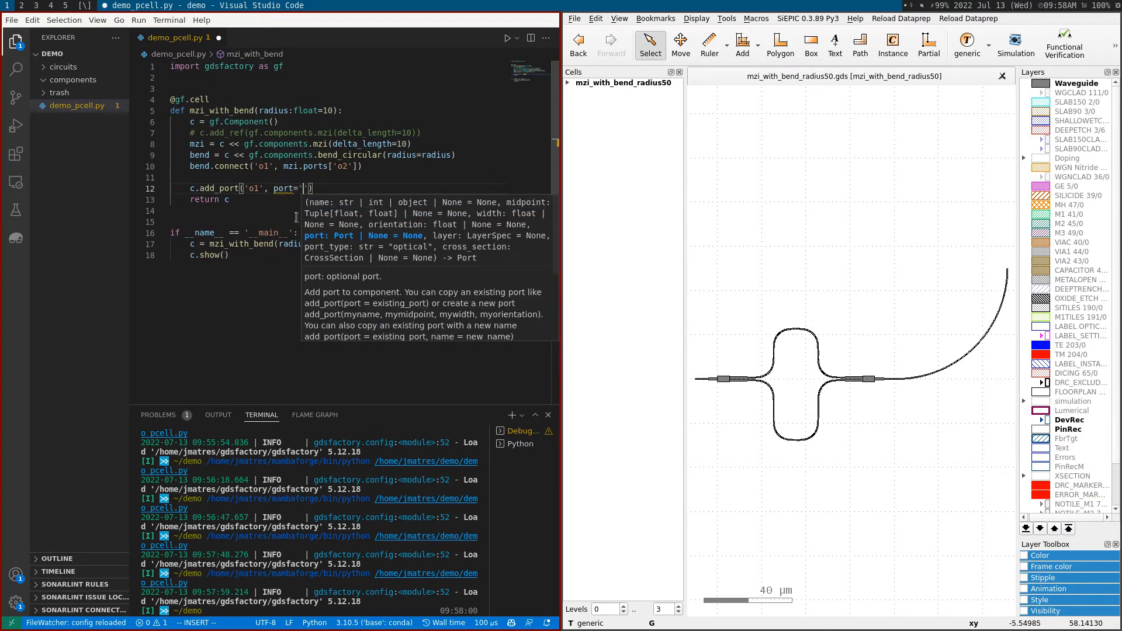
text(mzi.ports[)
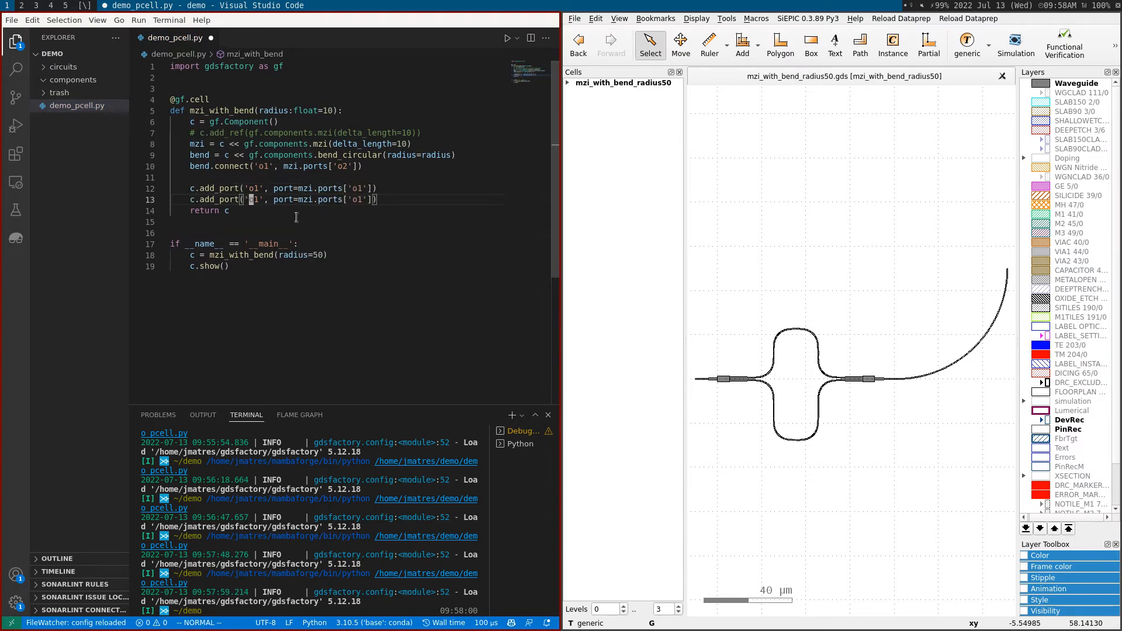
text(o2)
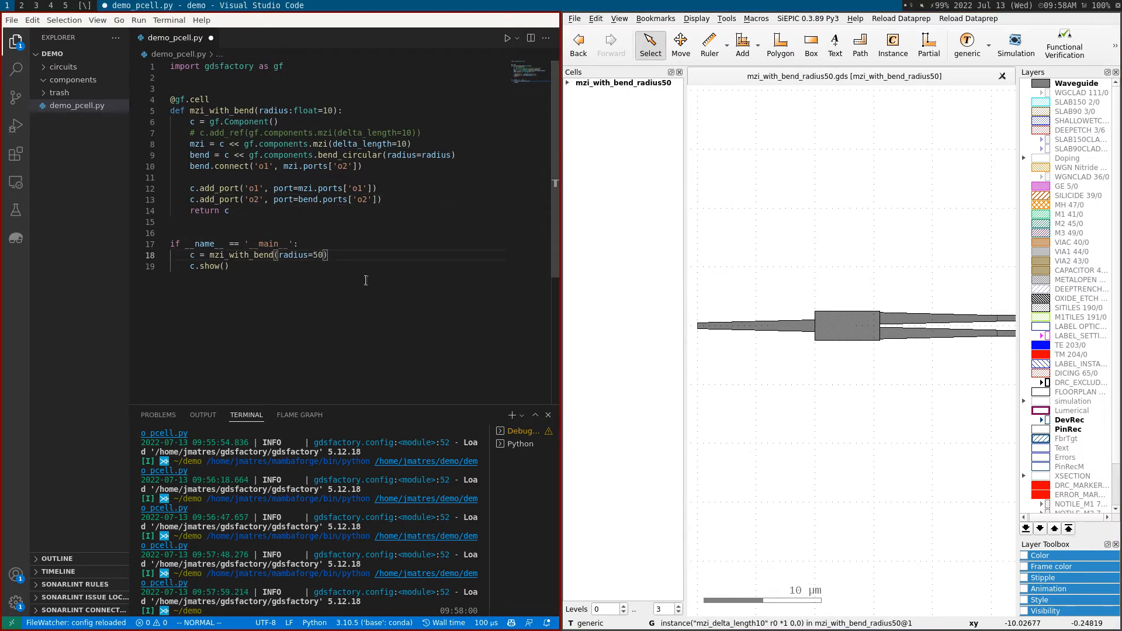
Rerun with show_ports=True, then select port o1's marker and find layer 1/12 in KLayout.
text(show_ports=True)
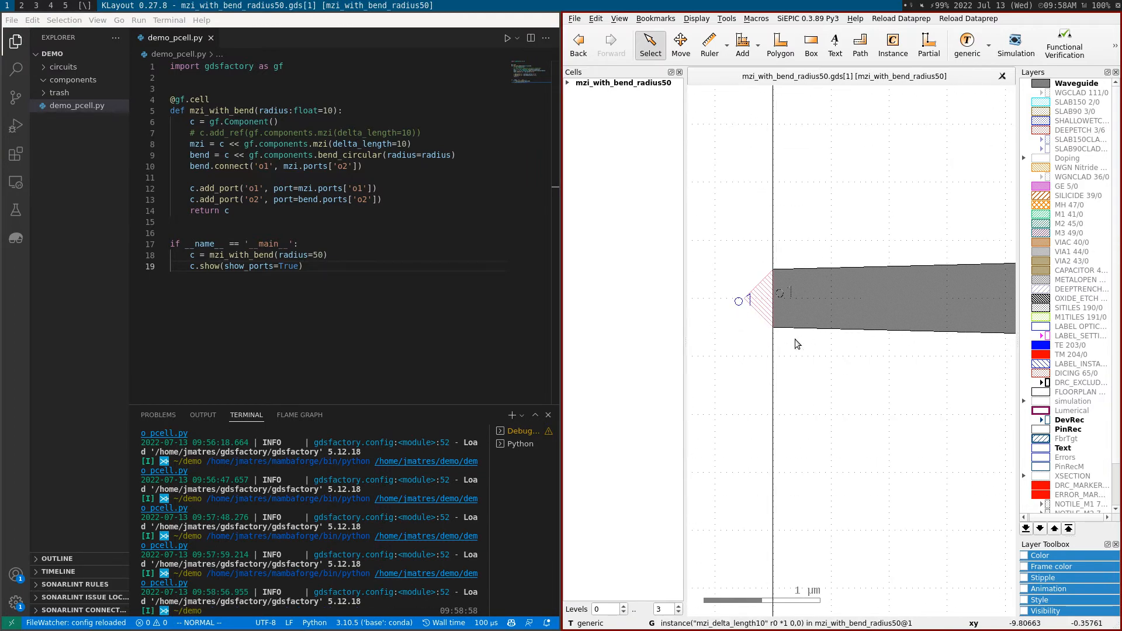
click(892, 325)
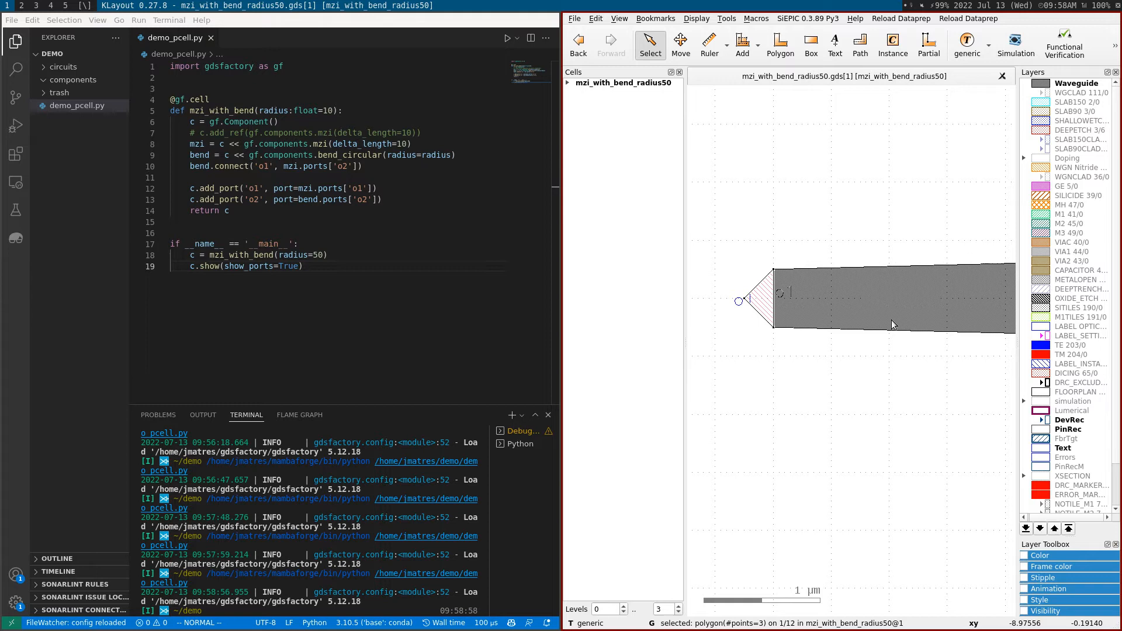
scroll(down, 3)
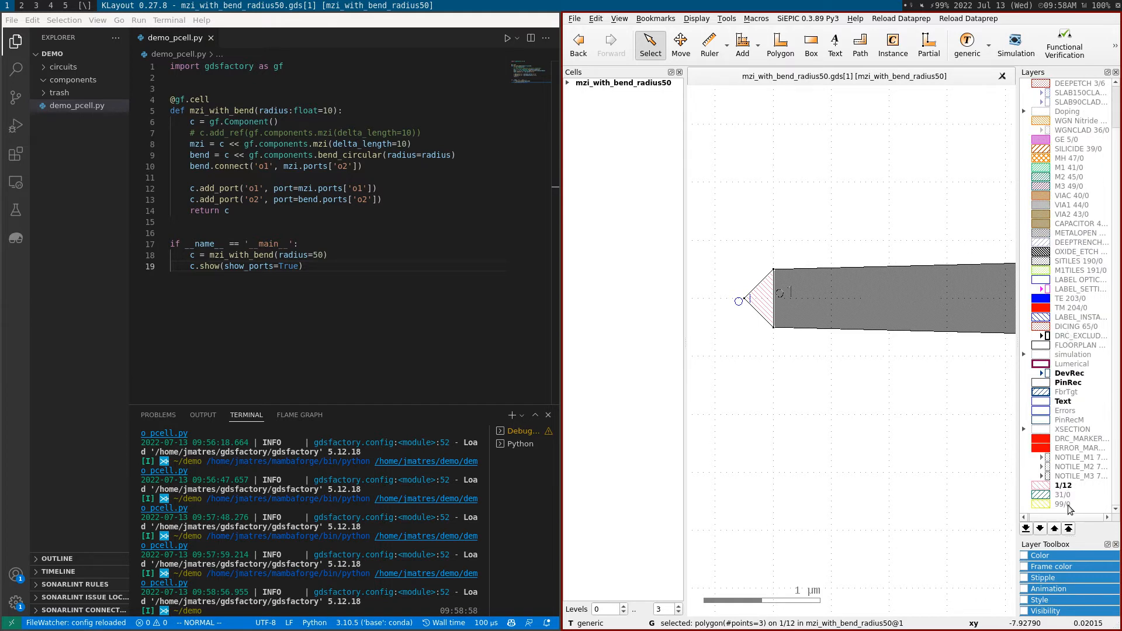
click(1064, 485)
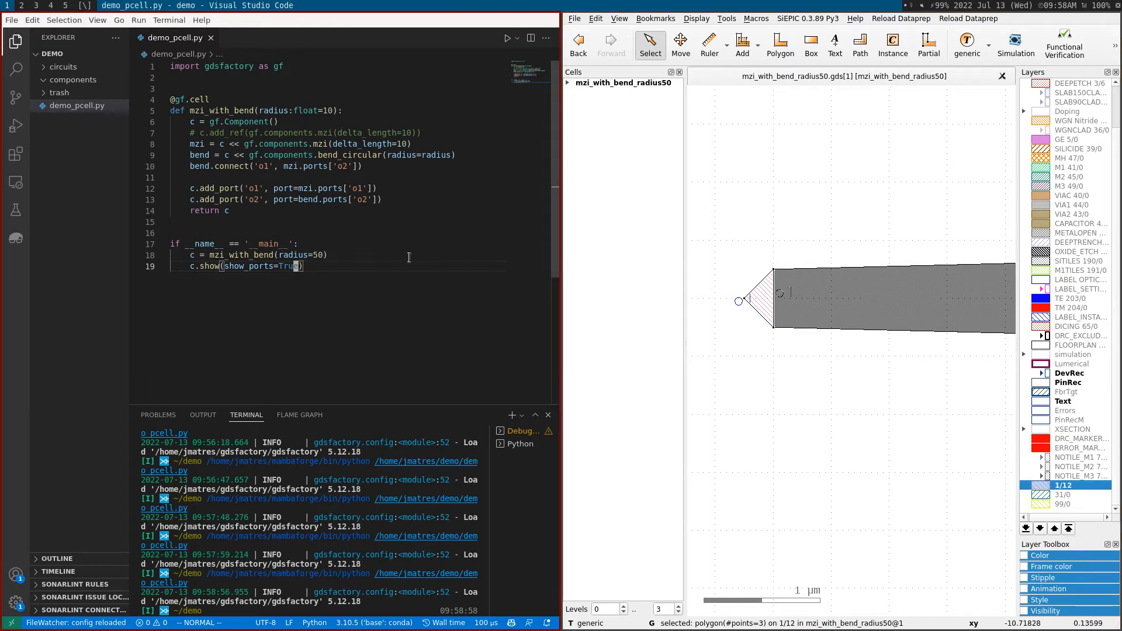
mouse_move(377, 255)
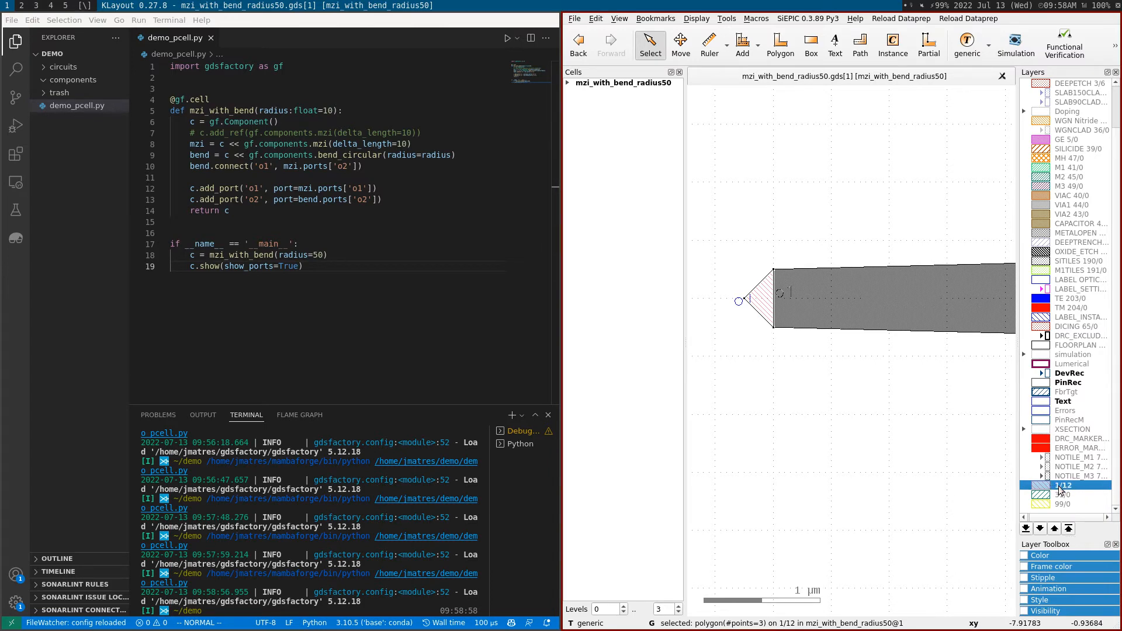
click(294, 266)
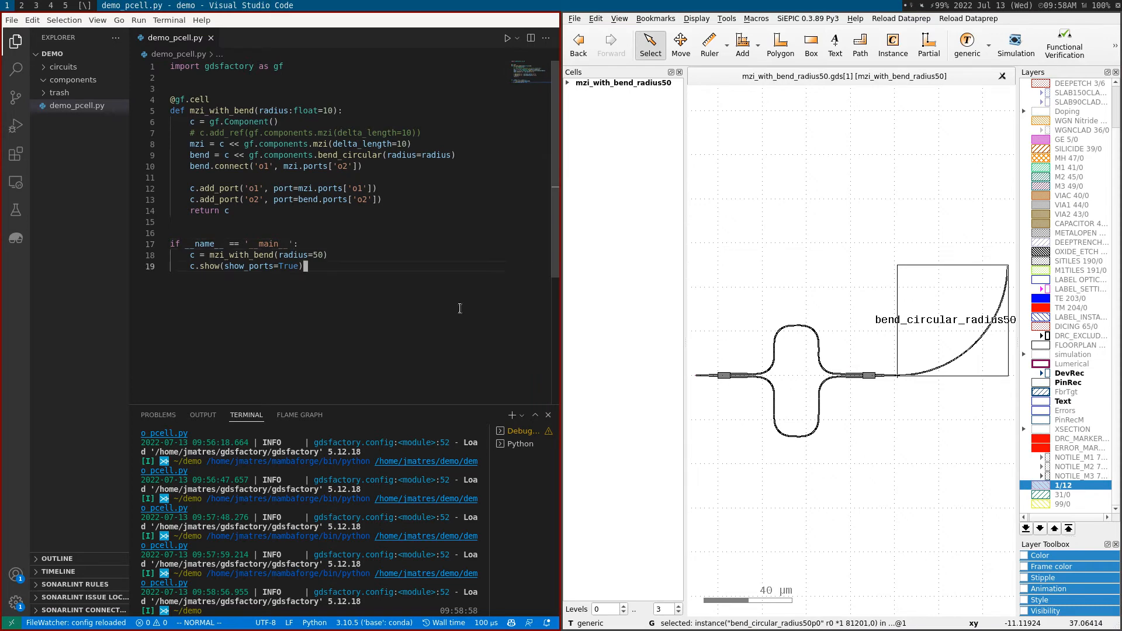
Insert c = gf.routing.add_fiber_array(c) before c.show() in the main block.
text(c =)
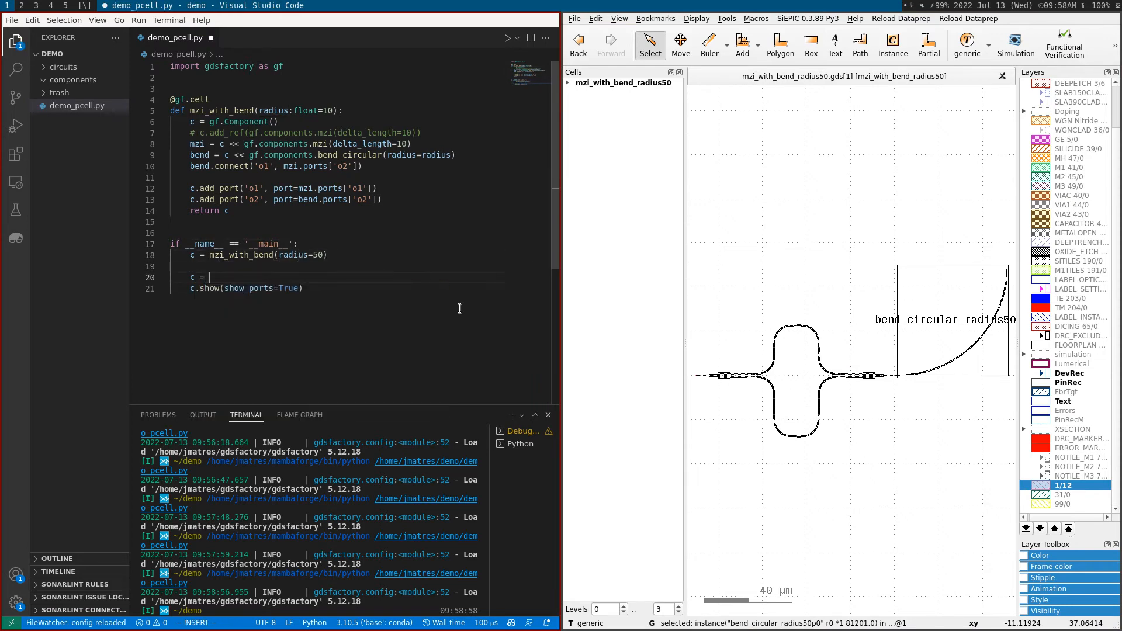
text(gf.rotu)
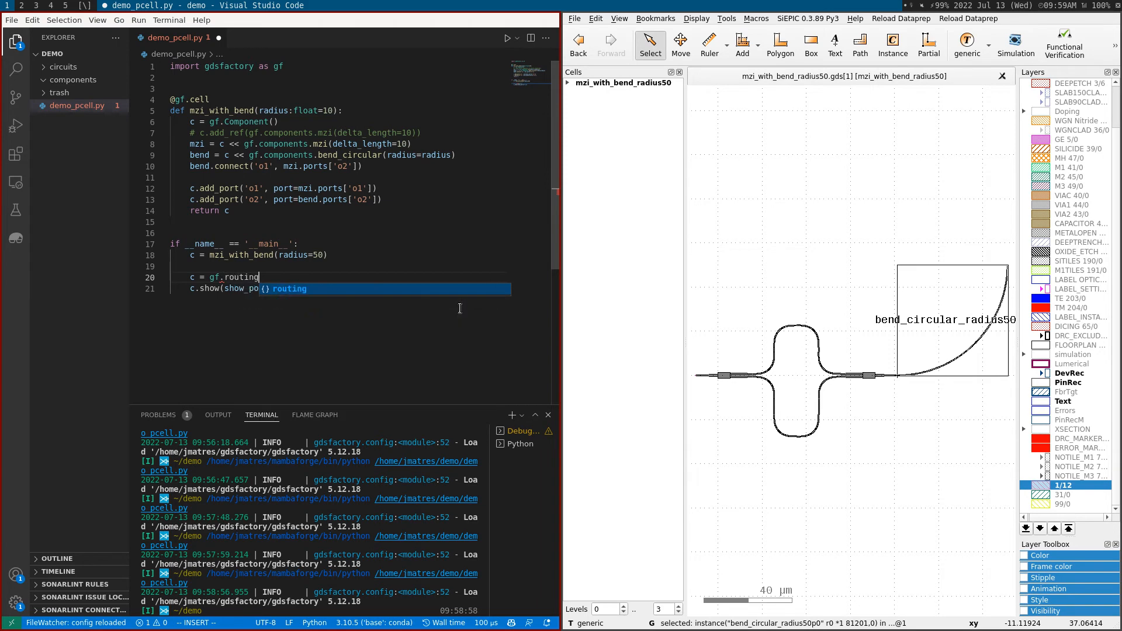
text(.add)
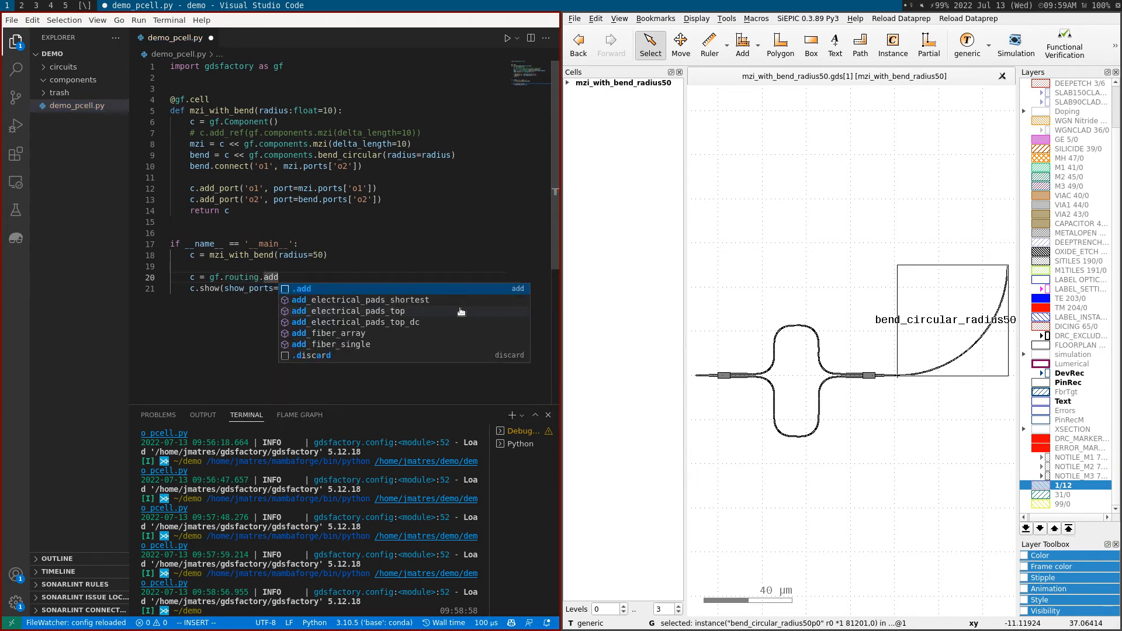
click(329, 345)
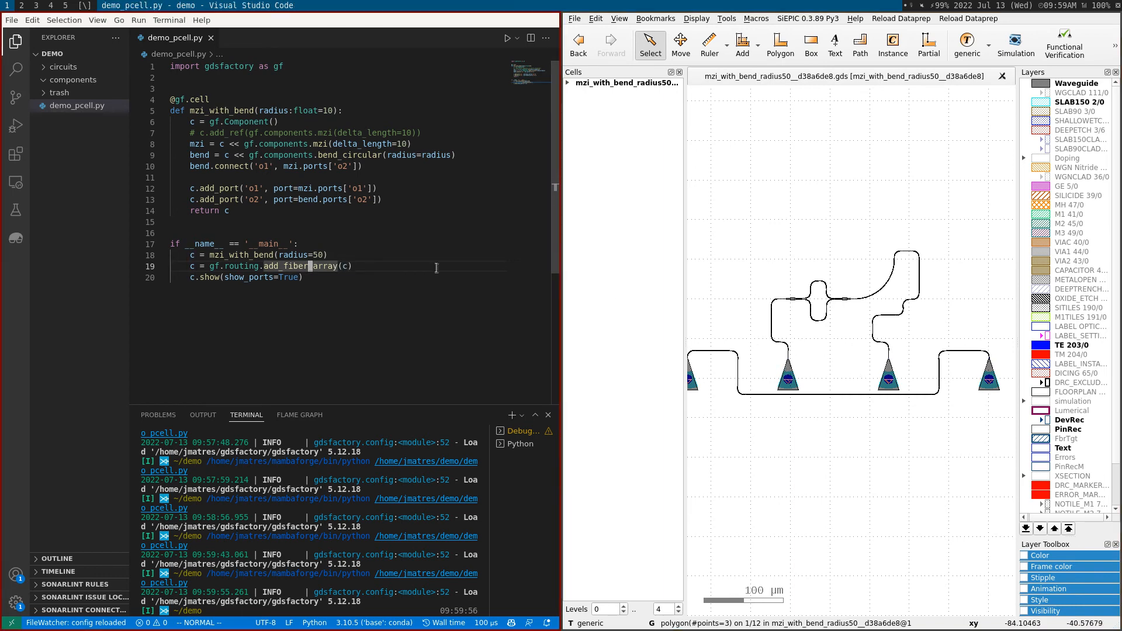
text(()
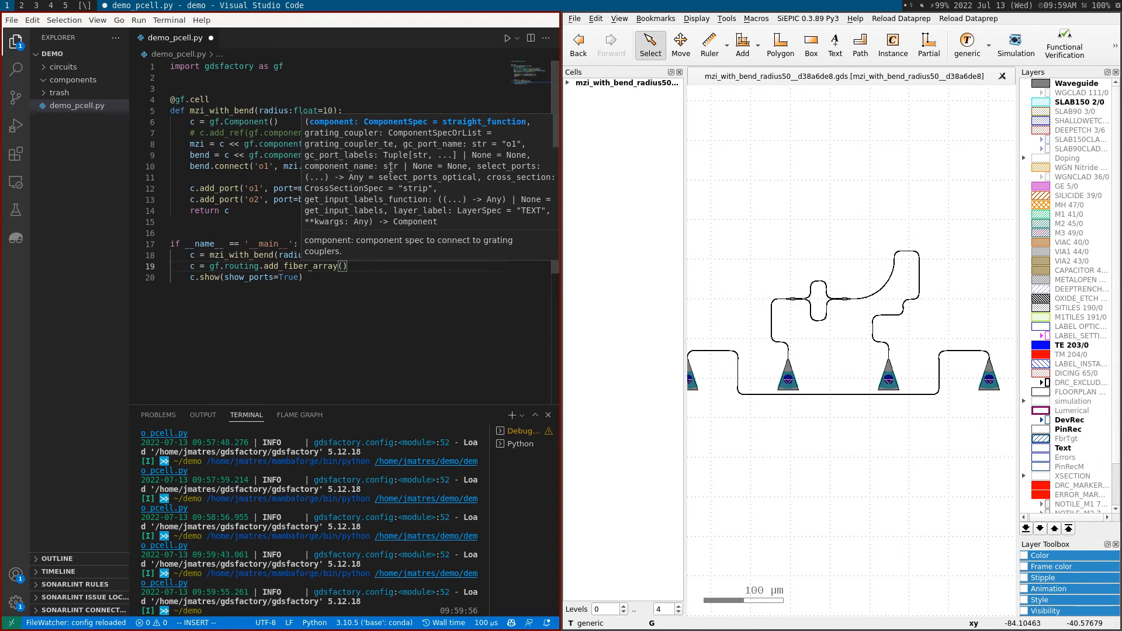
text(c)
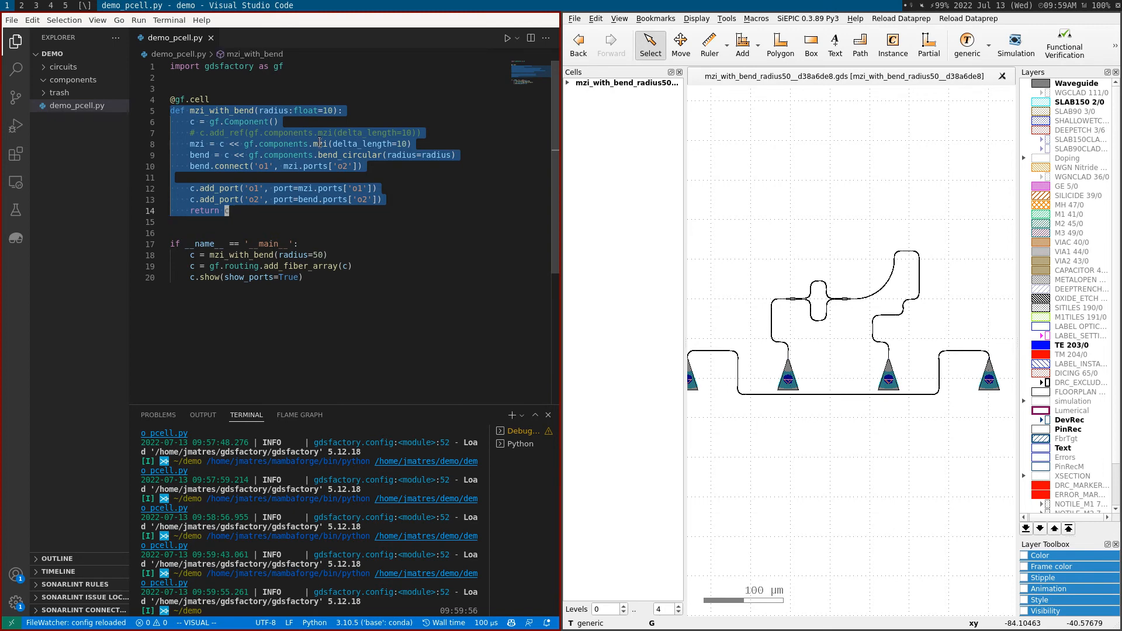
Append a -> gf.Component return type to the def mzi_with_bend signature.
key(Escape)
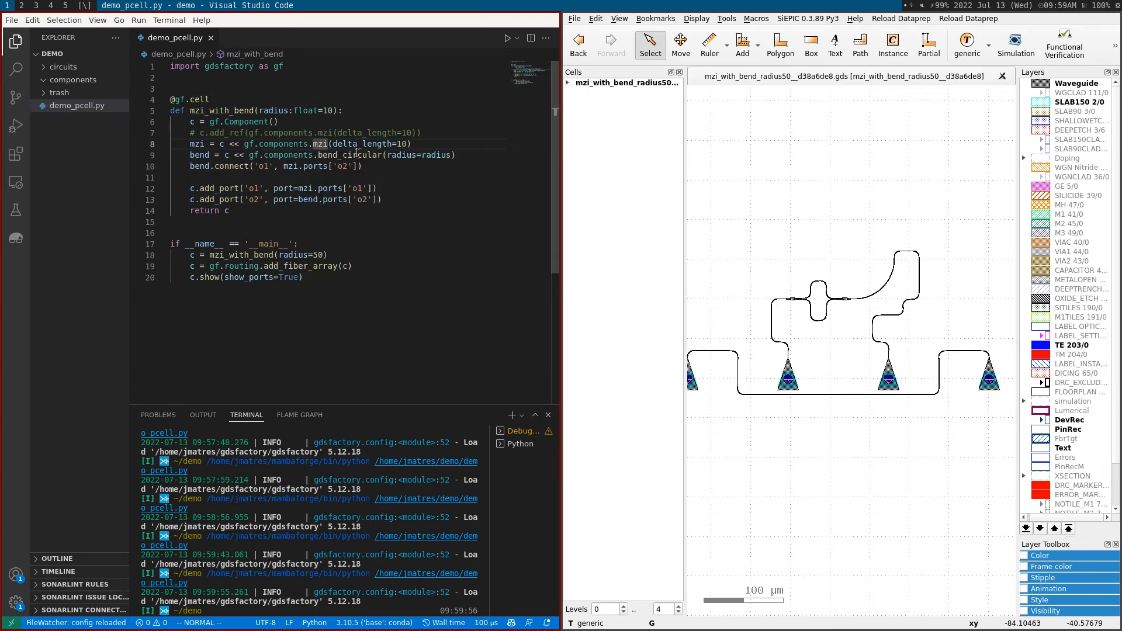
double_click(346, 155)
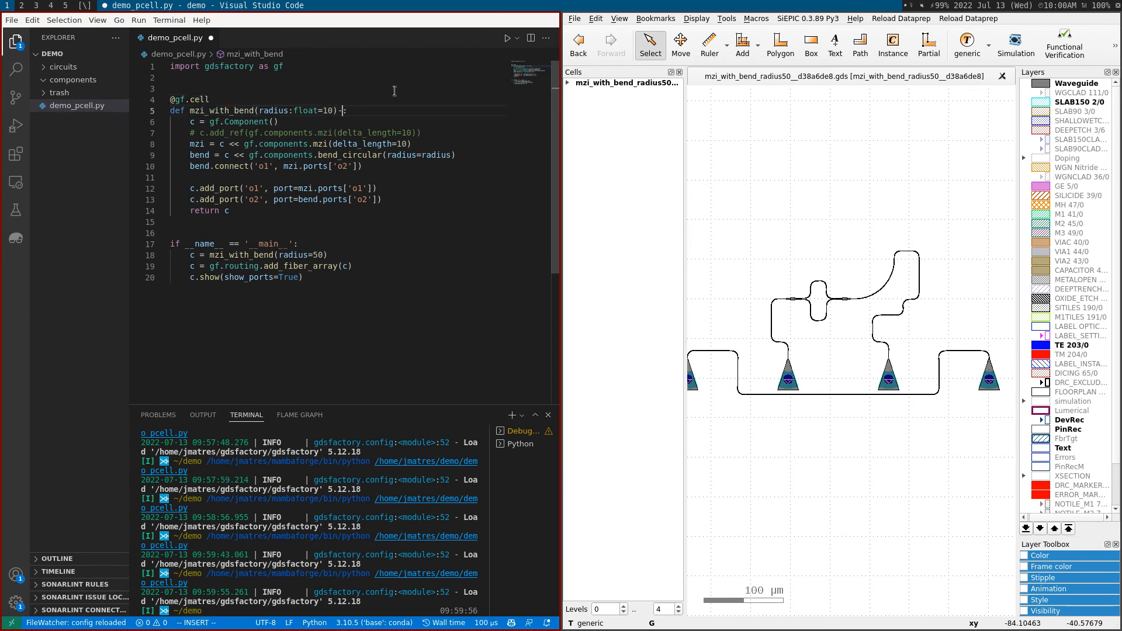
text(->G)
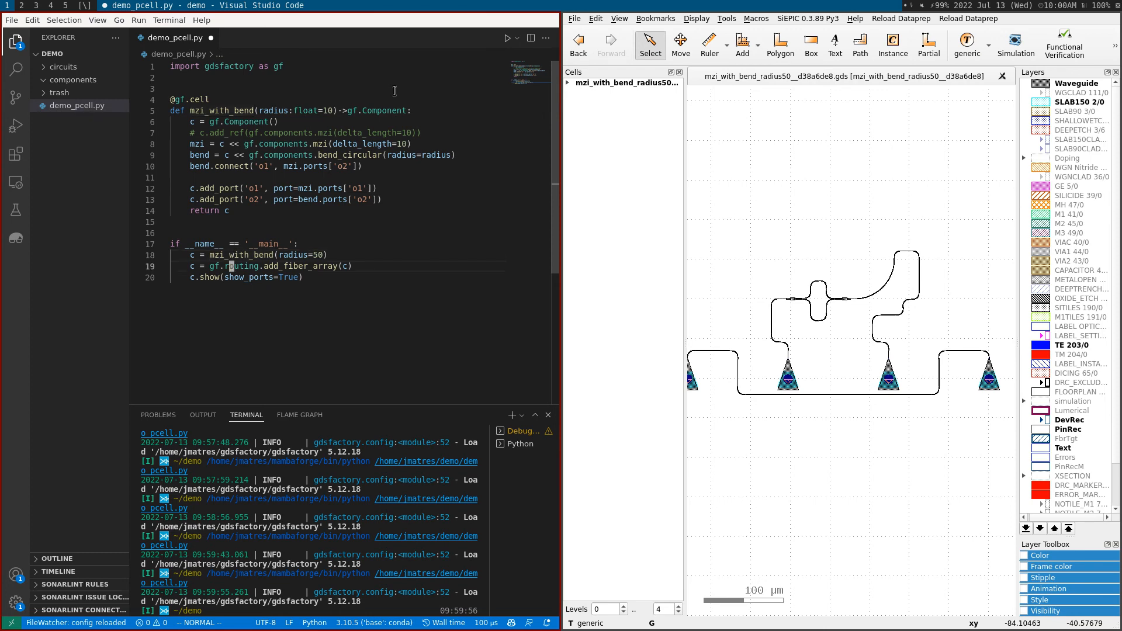
double_click(241, 266)
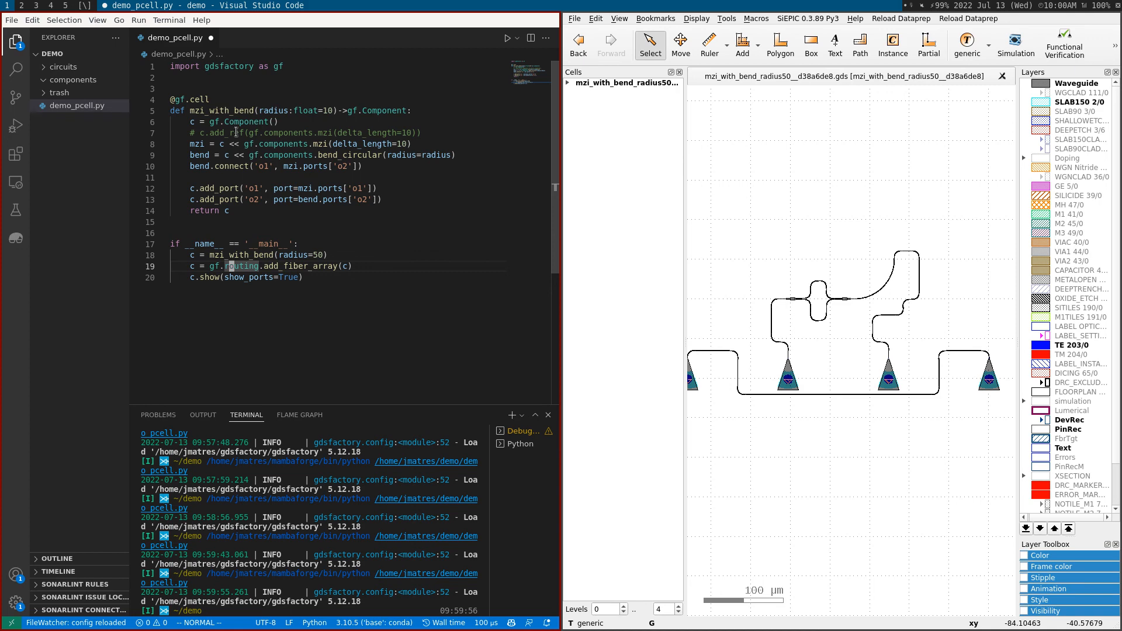
mouse_move(345, 268)
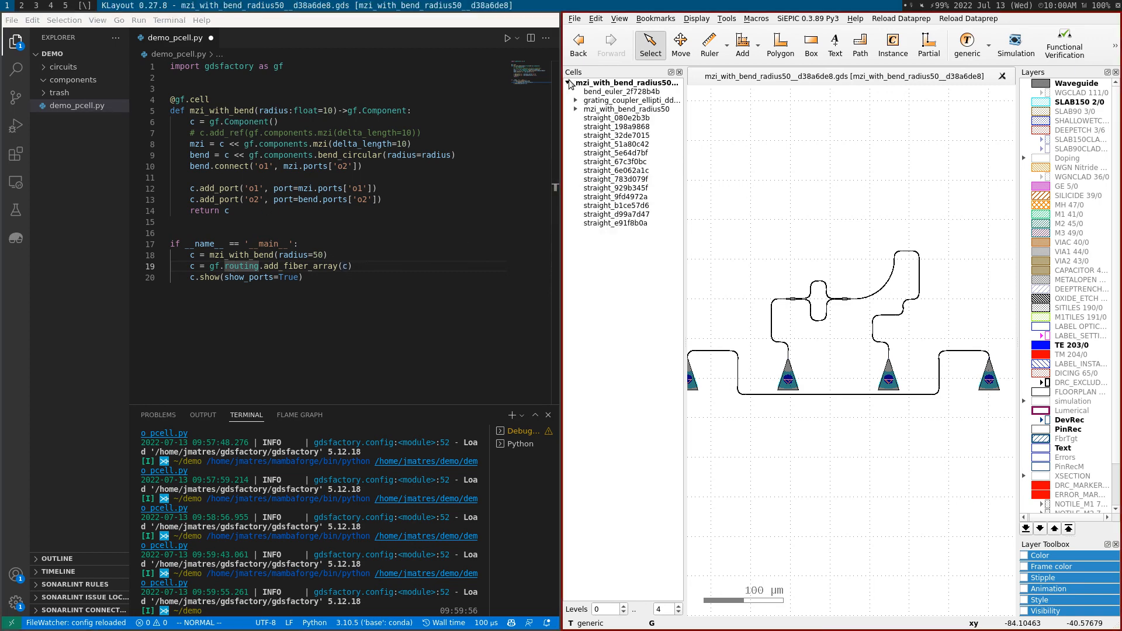
Expand the top cell in KLayout's Cells panel to list bend_euler, grating coupler, mzi_with_bend_radius50 and straights.
click(628, 109)
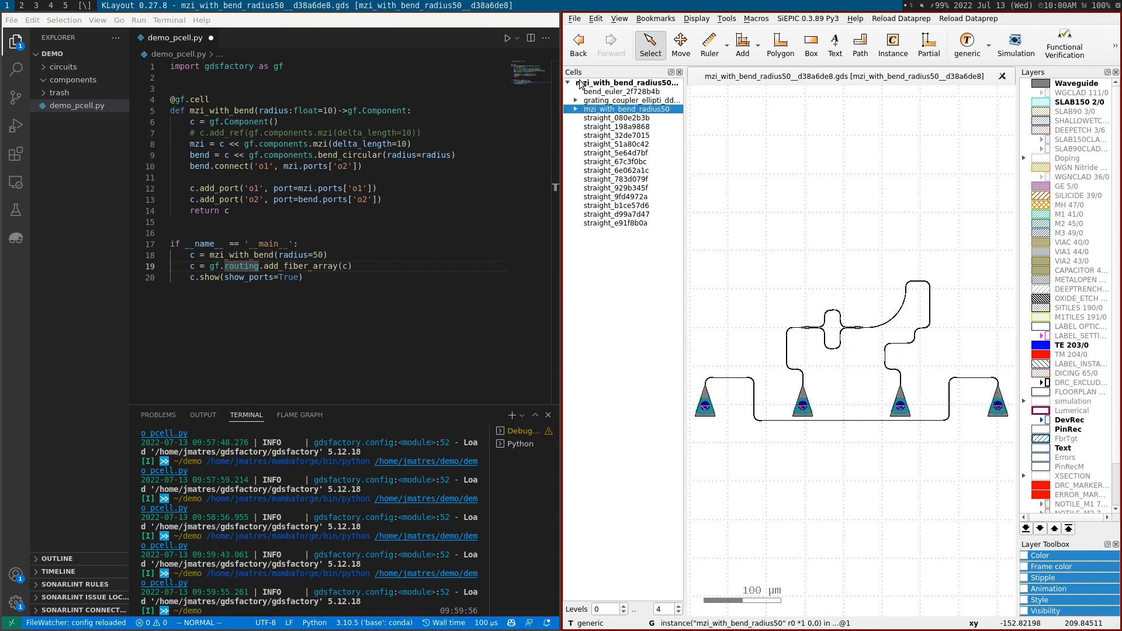
mouse_move(208, 111)
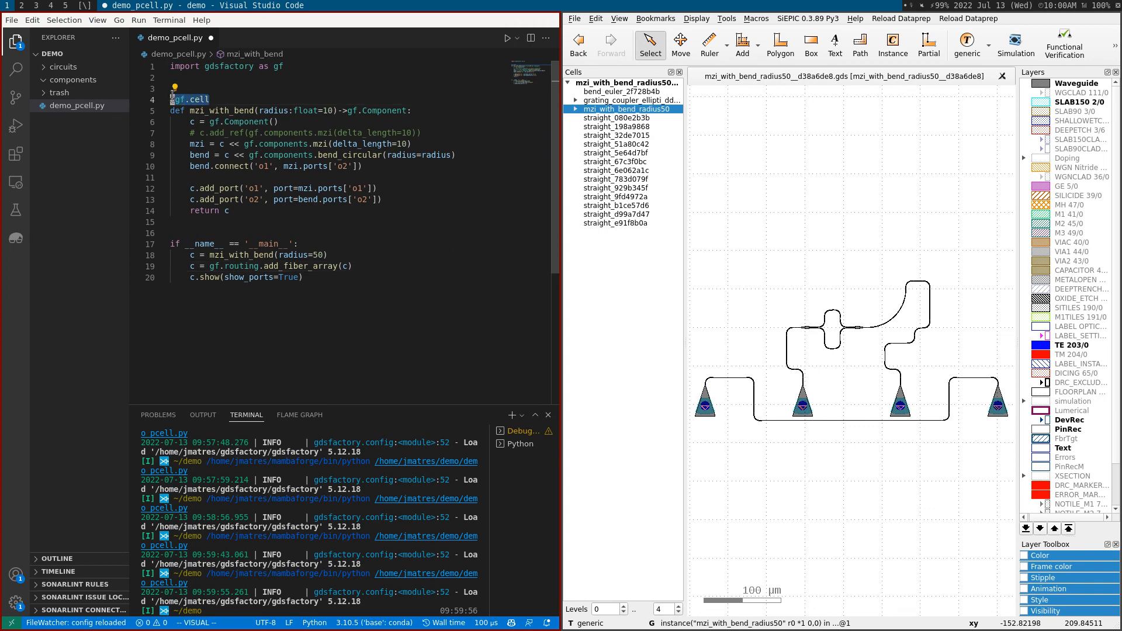
mouse_move(261, 110)
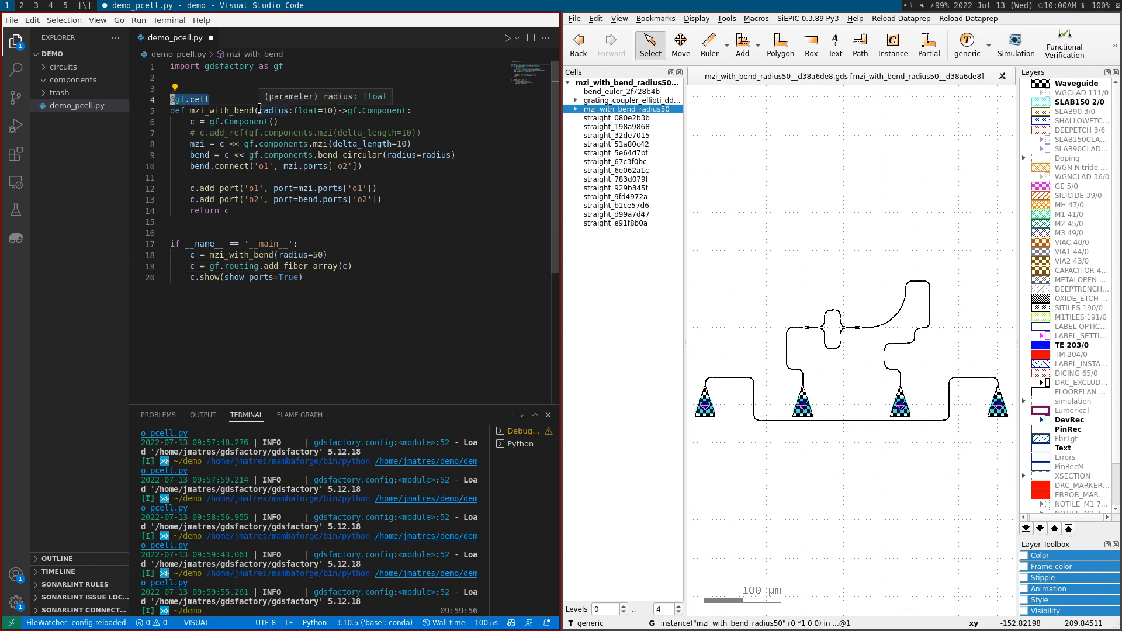